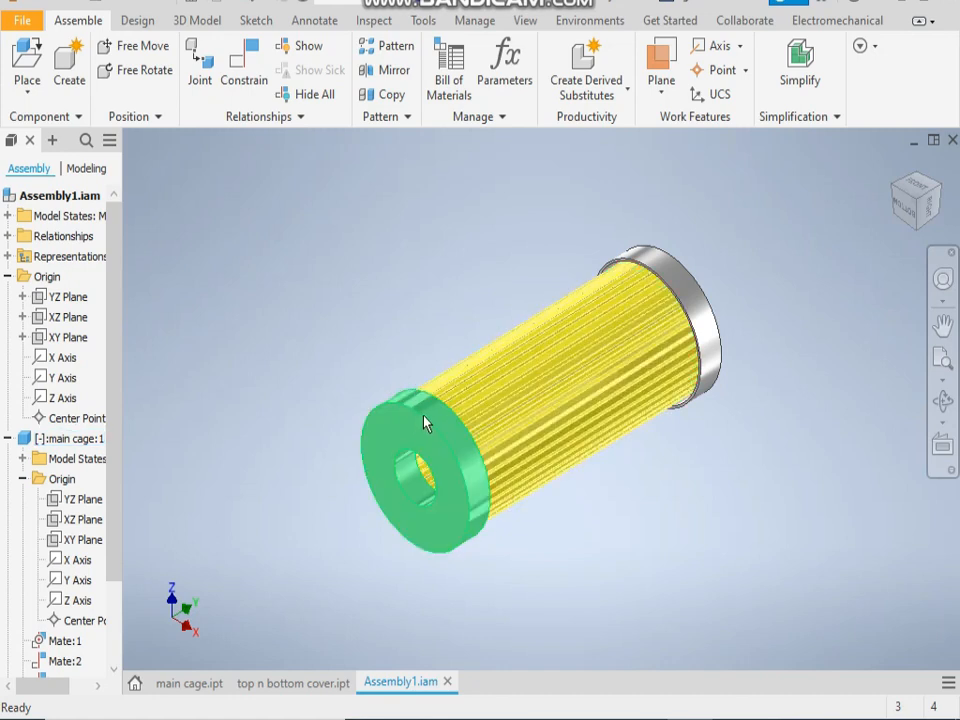
Step: Start a new part, begin a 2D sketch and draw the line profile starting at the origin
left_click(500, 398)
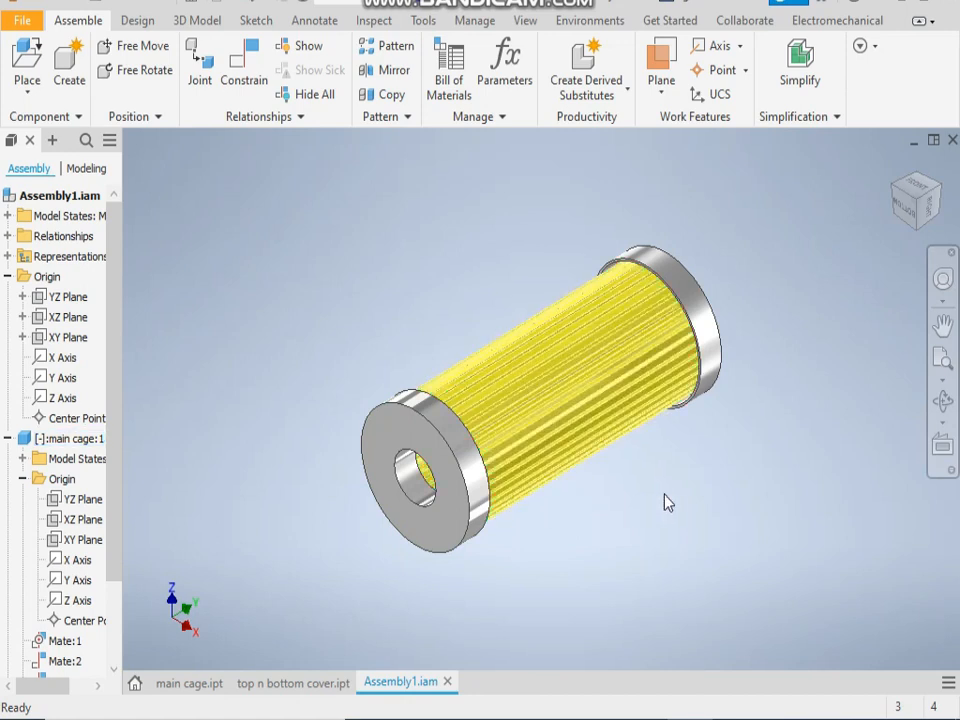
mouse_move(684, 510)
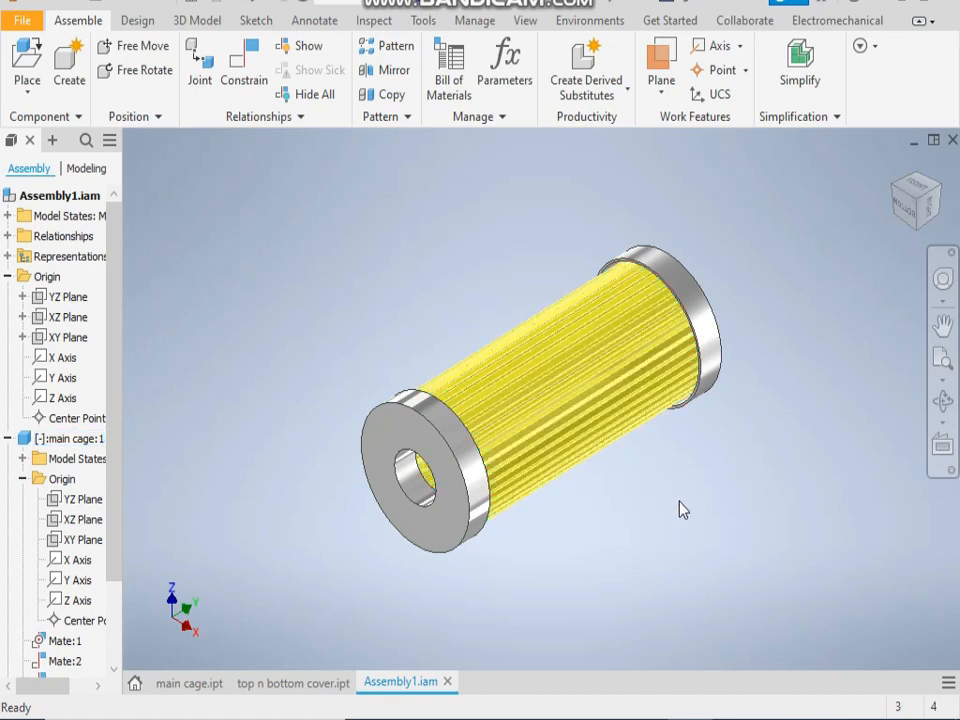
mouse_move(364, 310)
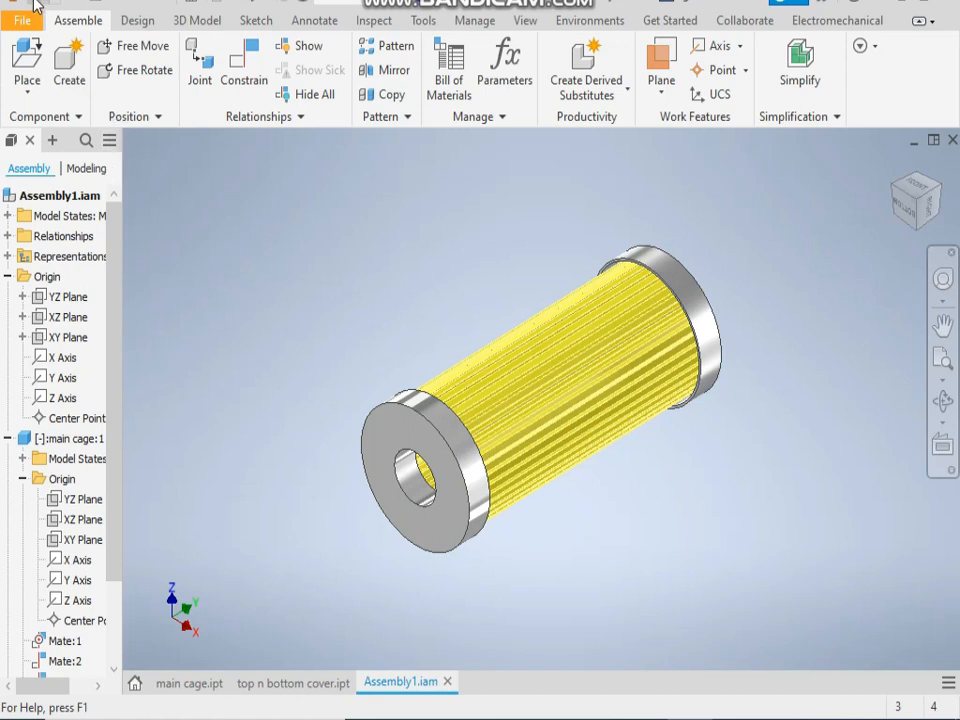
left_click(22, 18)
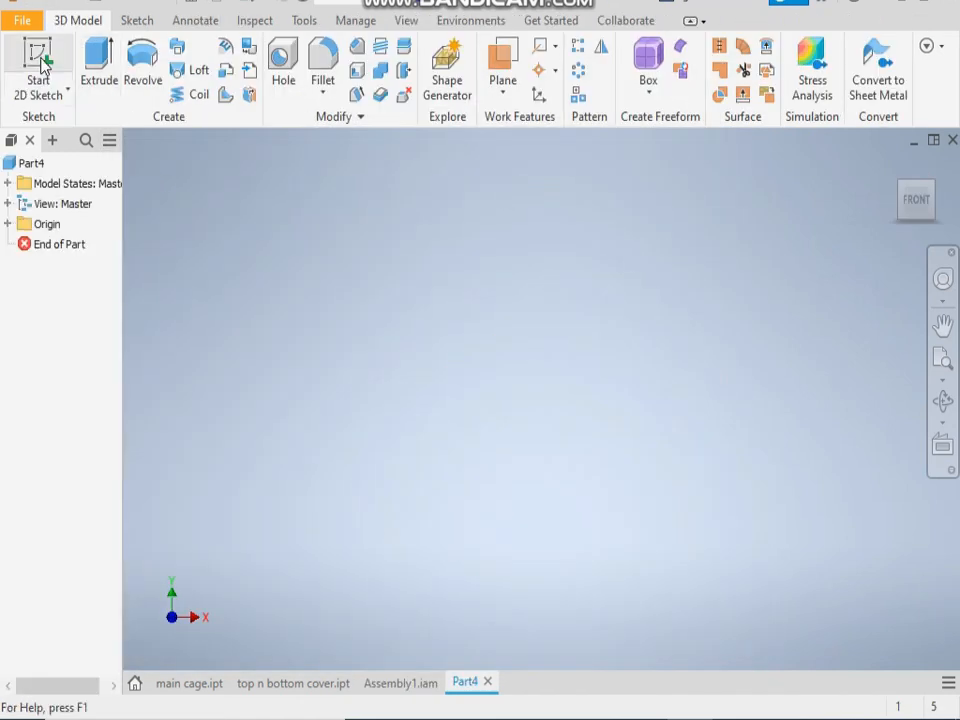
left_click(38, 60)
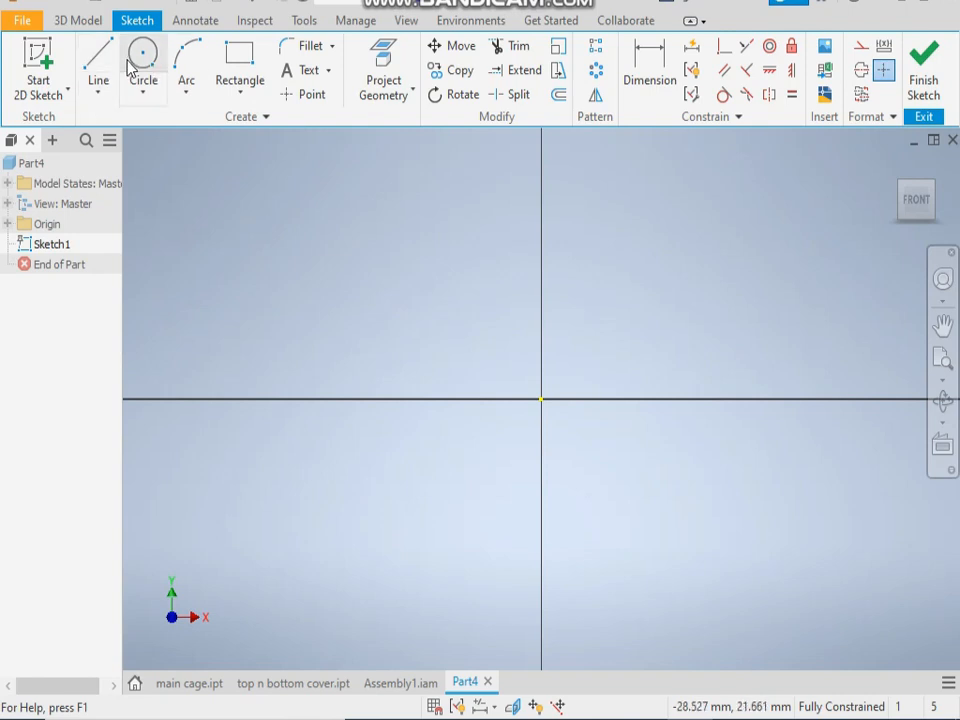
left_click(96, 64)
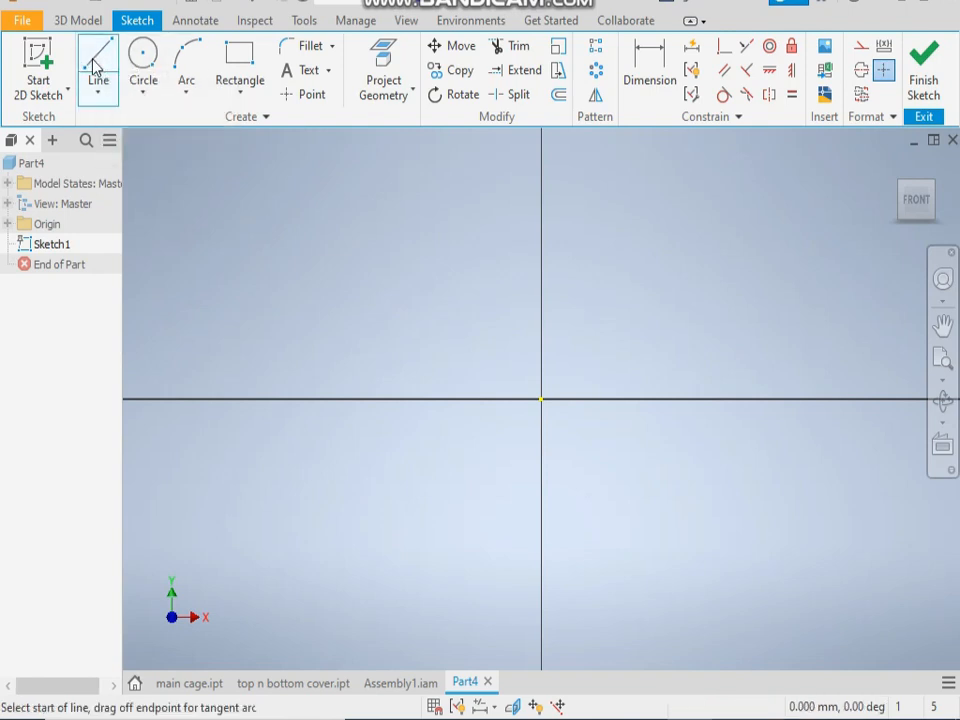
left_click(540, 400)
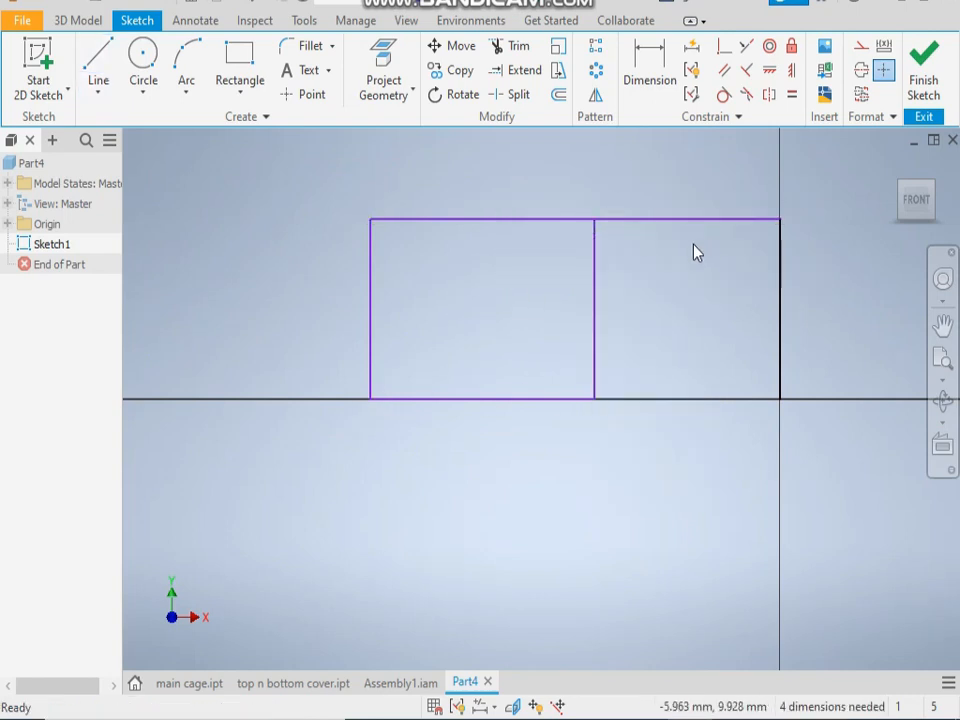
Step: Dimension the profile with Ø50, Ø130 and 25 height, then finish the sketch
left_click(648, 70)
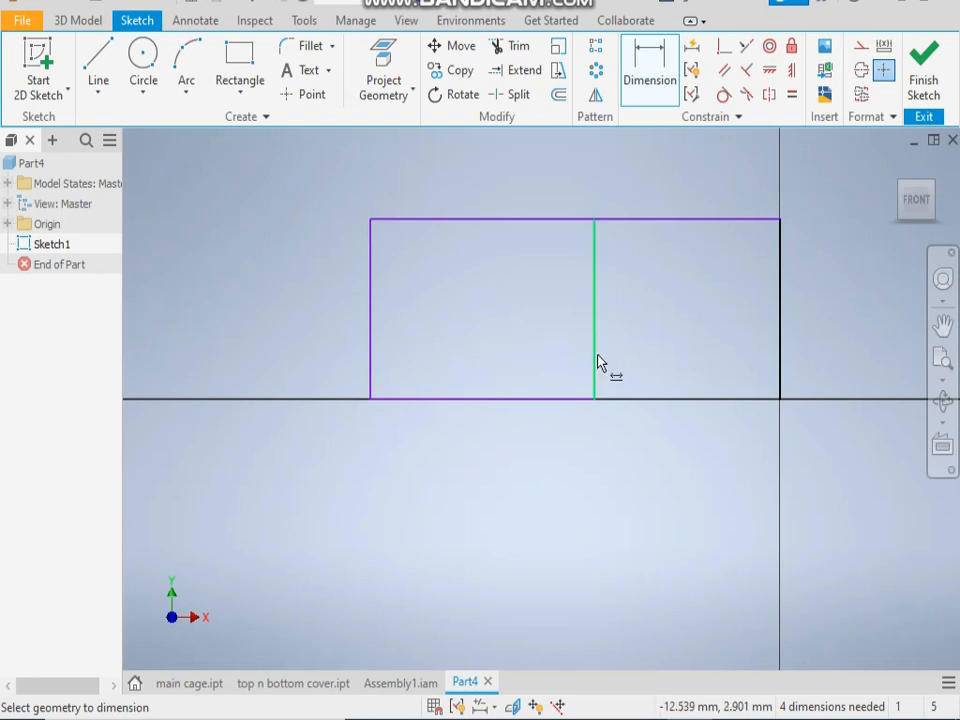
mouse_move(708, 334)
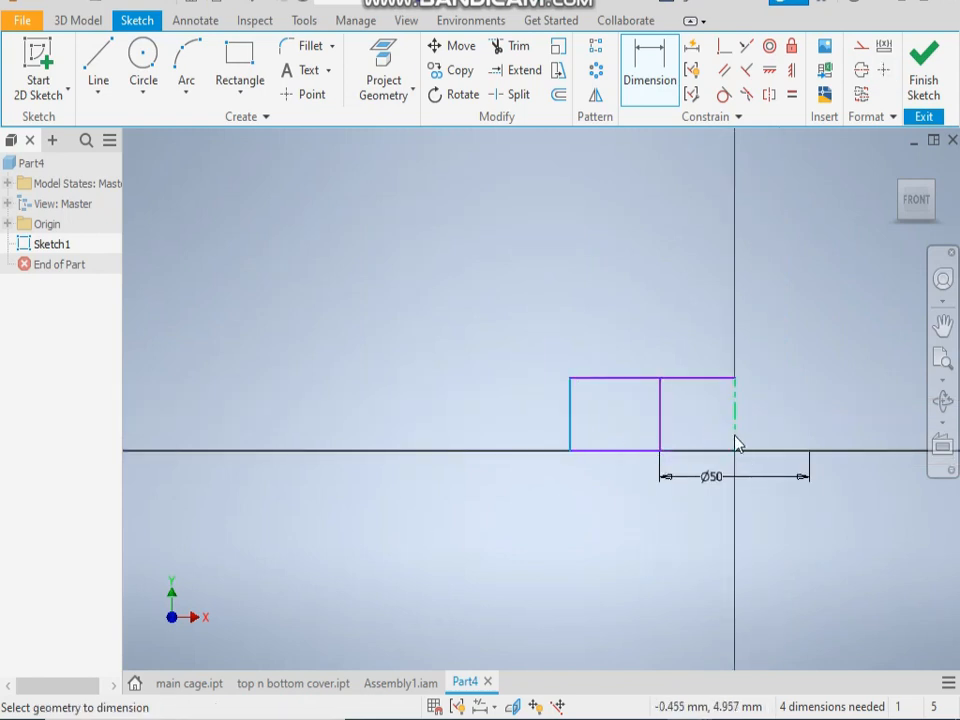
left_click(736, 532)
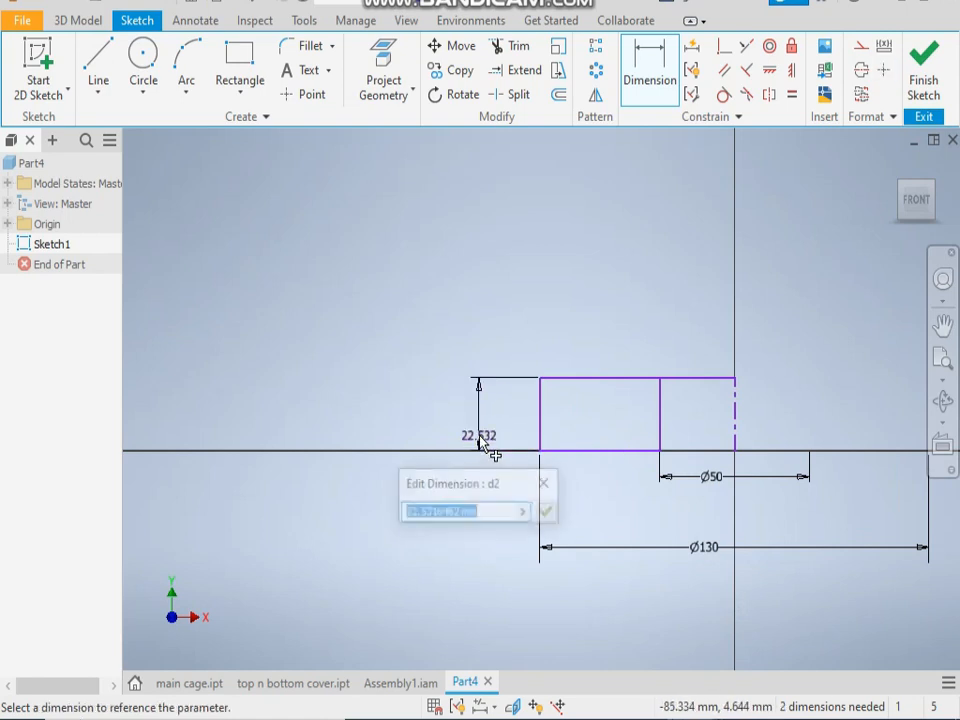
left_click(544, 512)
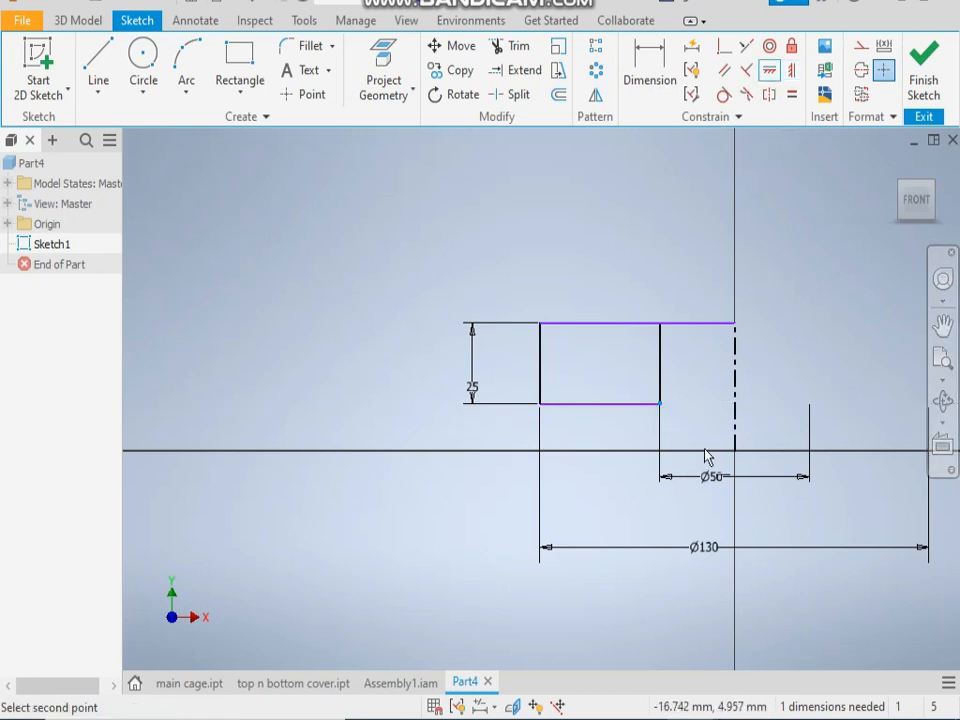
right_click(704, 456)
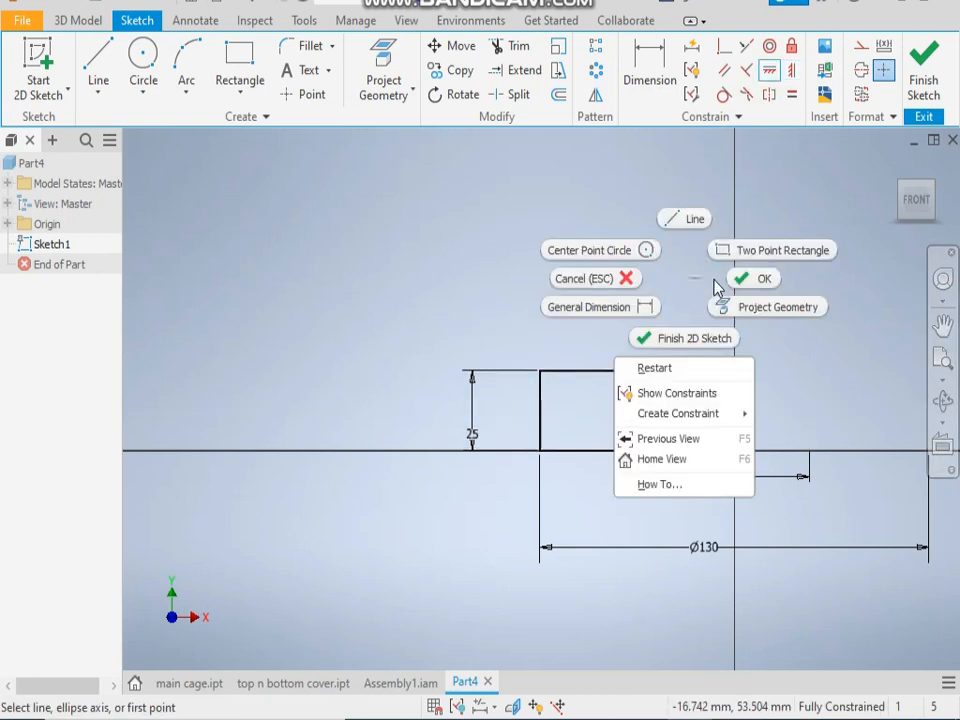
right_click(540, 370)
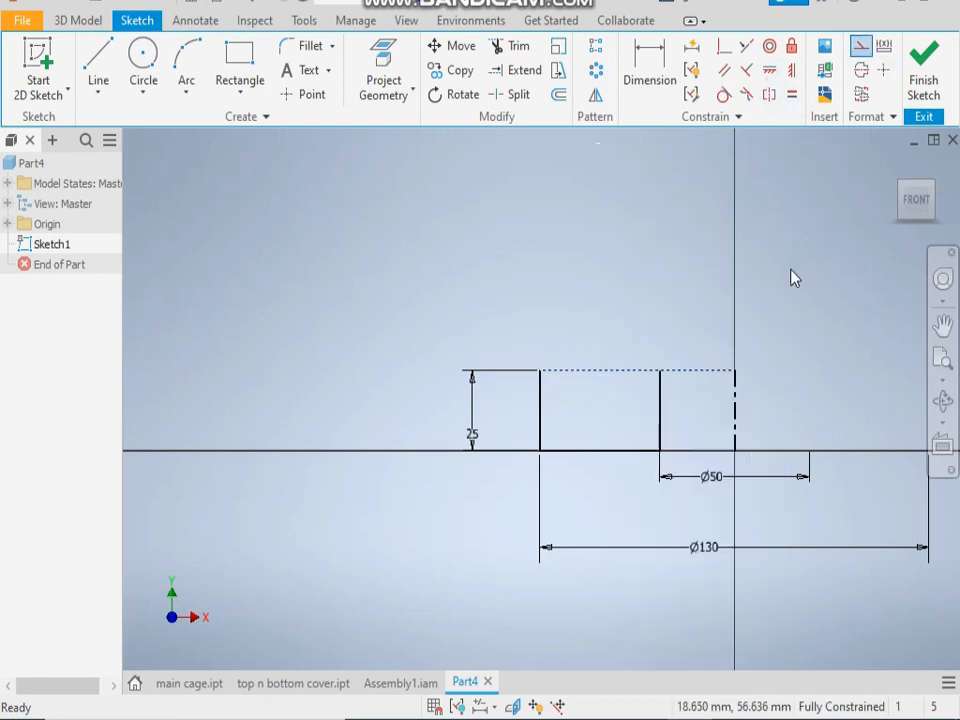
Step: Revolve the profile 360° about the axis into a solid ring
left_click(96, 60)
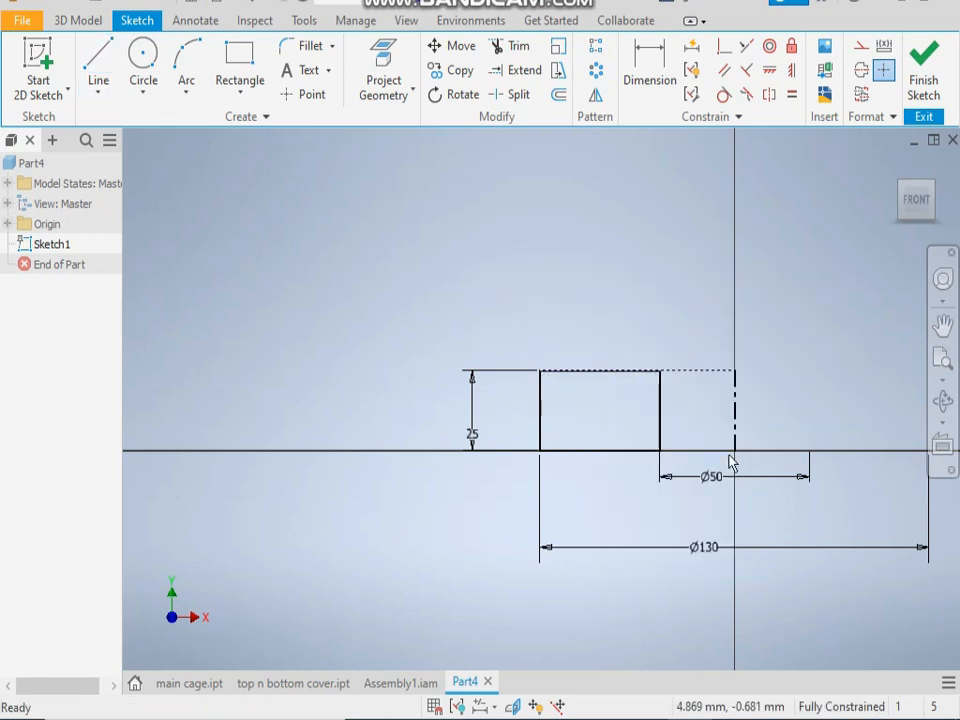
mouse_move(310, 200)
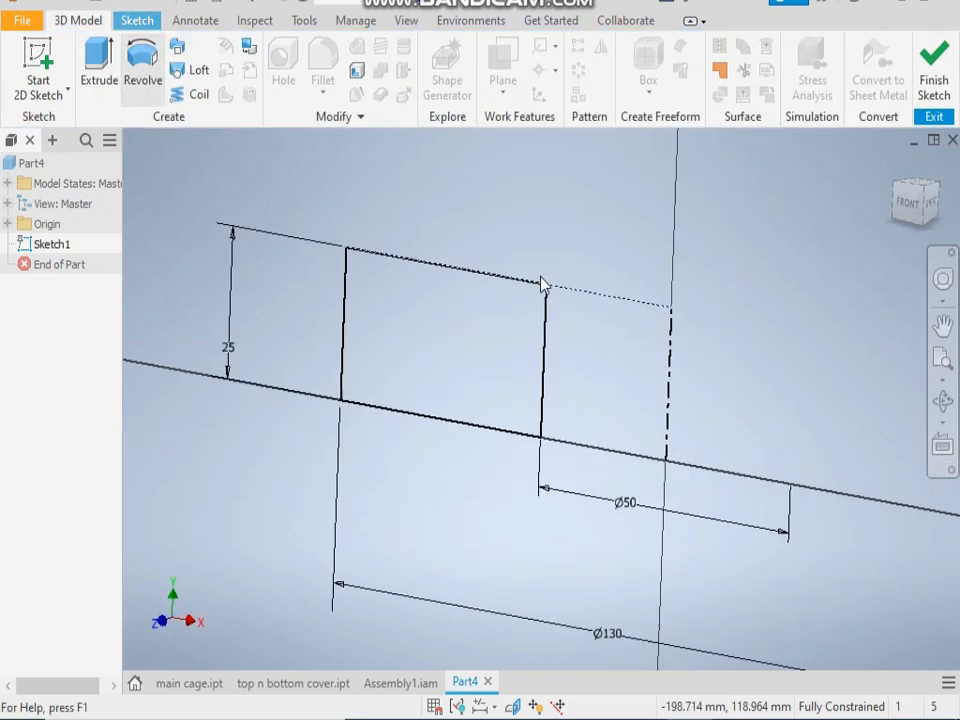
left_click(142, 70)
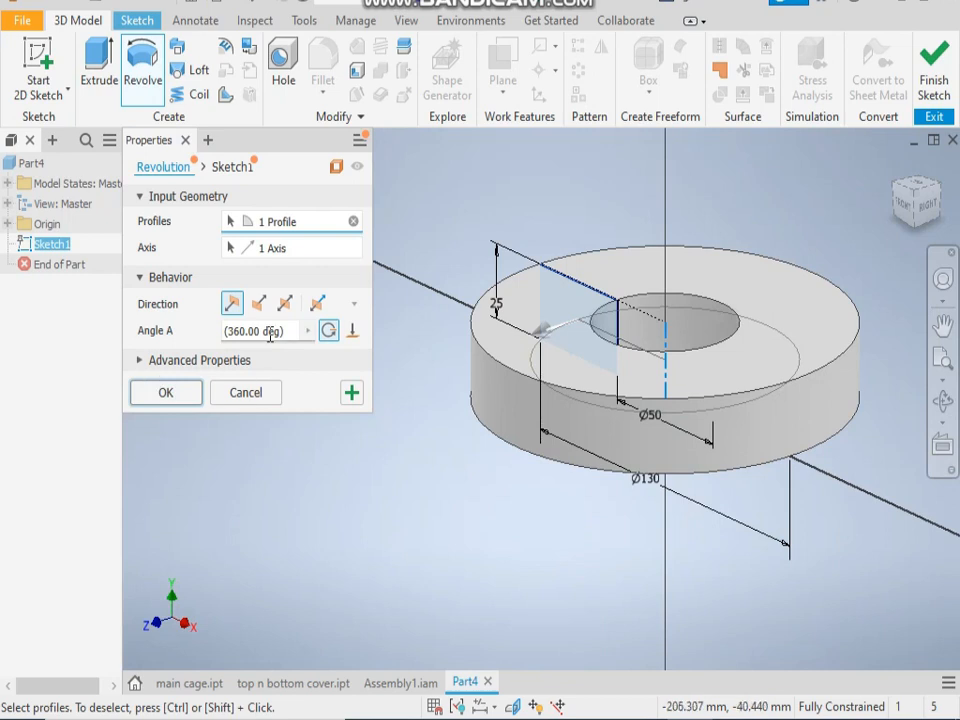
left_click(164, 392)
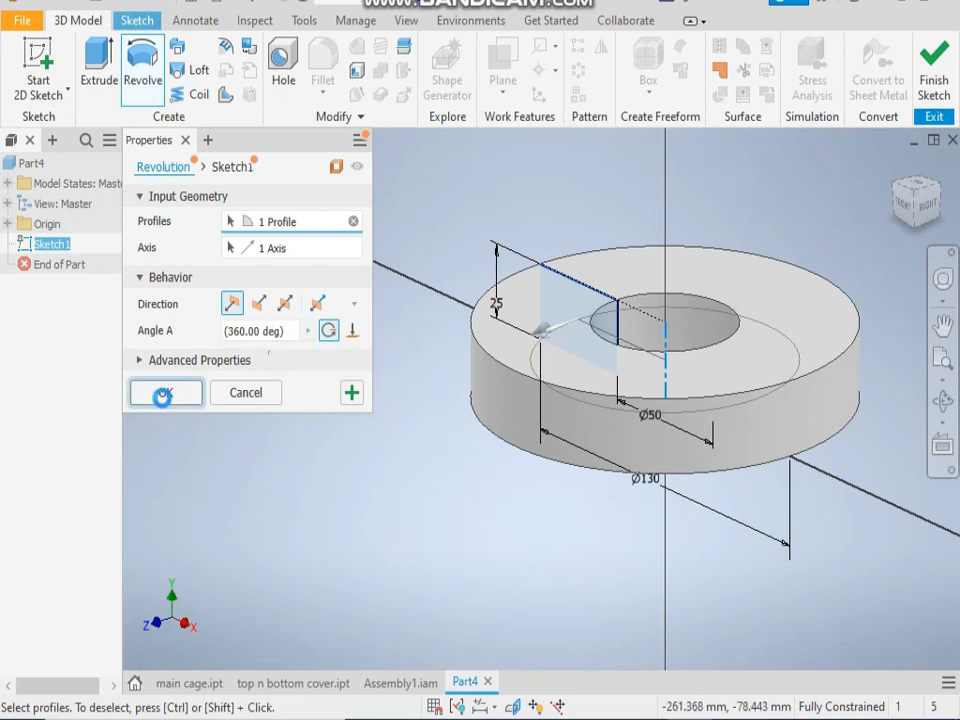
left_click(164, 392)
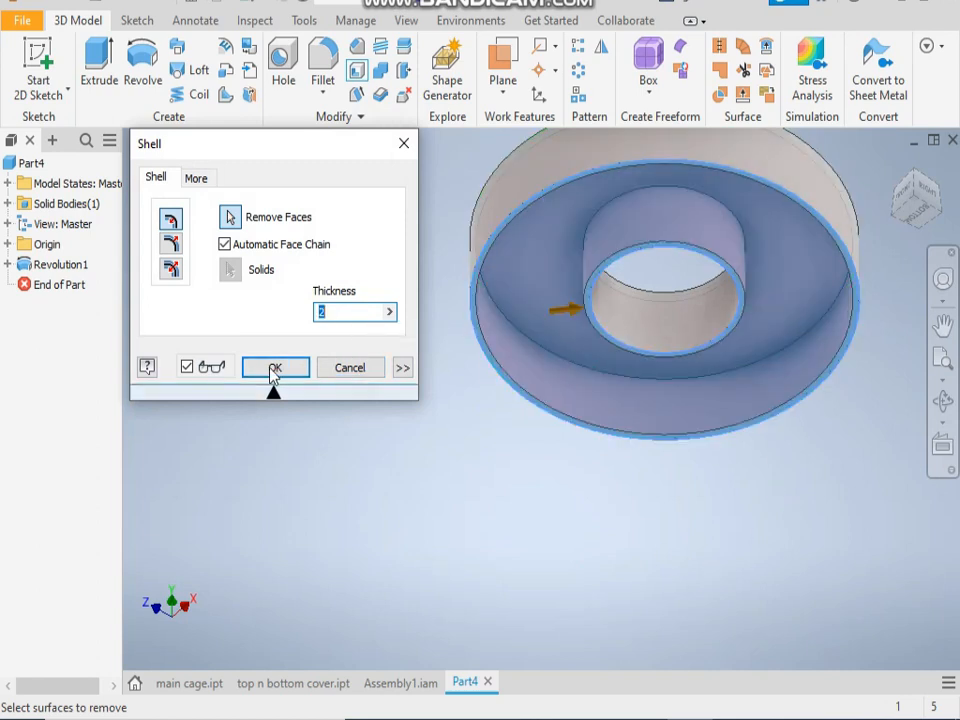
Step: Shell the ring into a thin-walled cover open on the top face
left_click(276, 368)
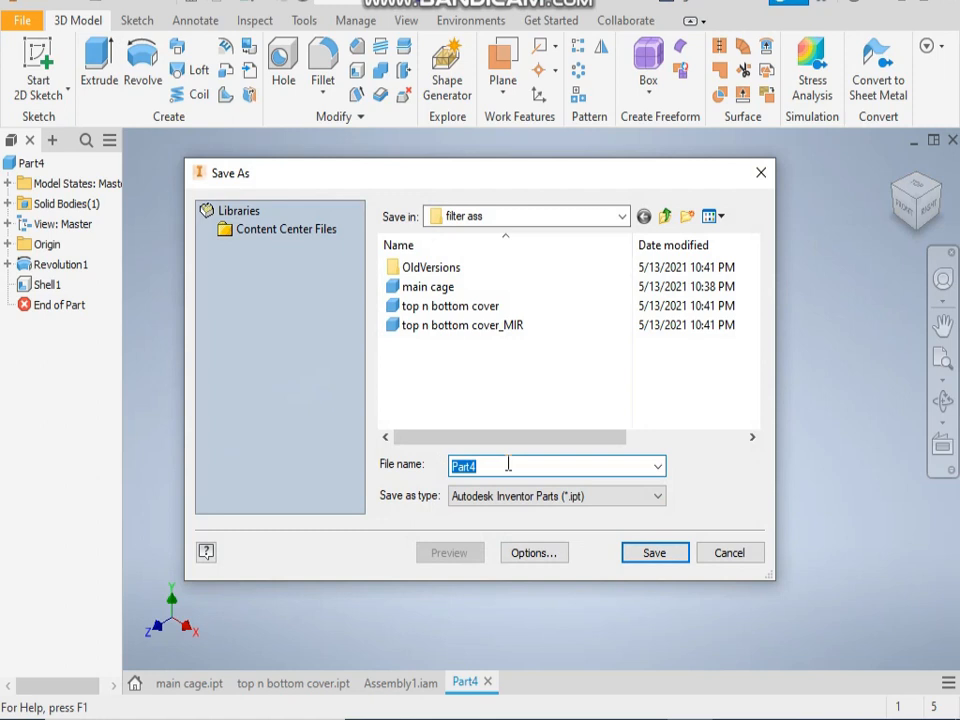
mouse_move(588, 312)
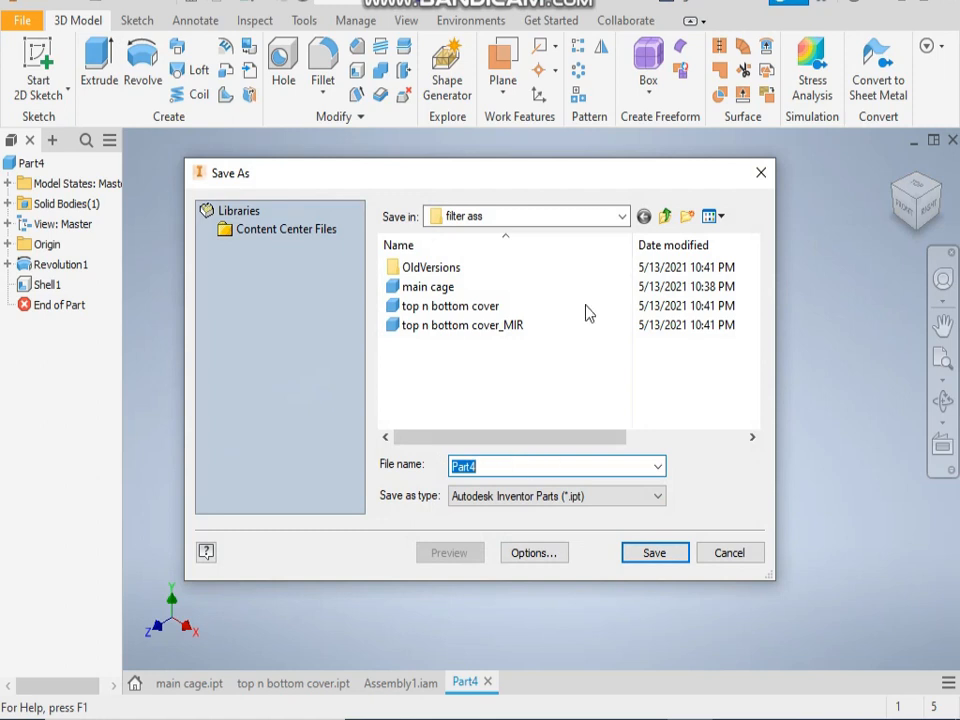
Step: Save the cover as 'top n bottom cover-1' in the filter ass folder with a metal appearance
left_click(448, 306)
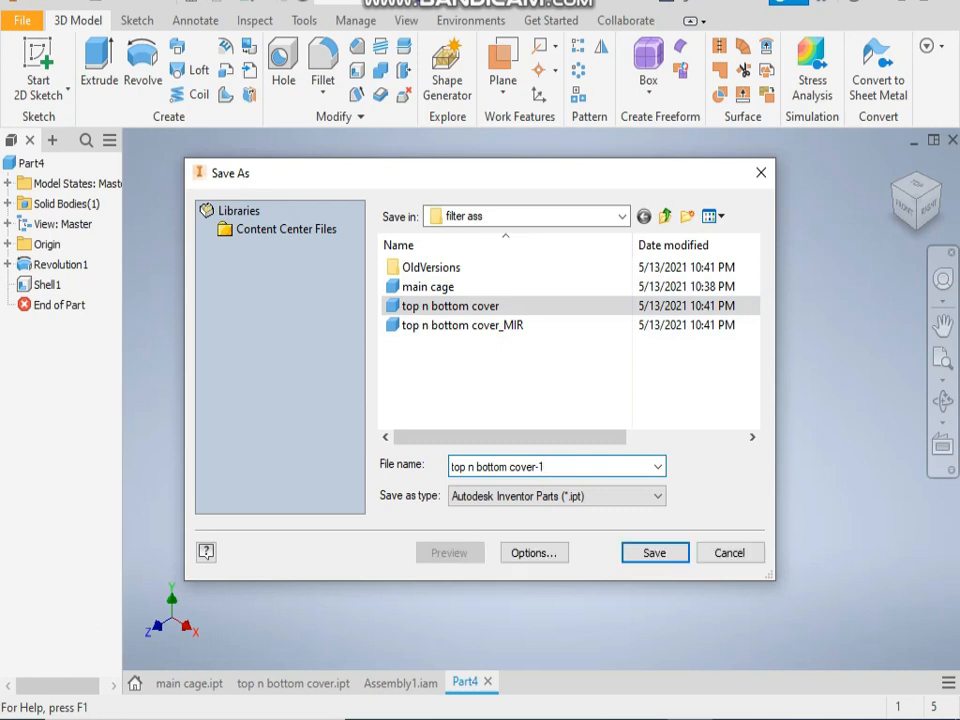
left_click(654, 552)
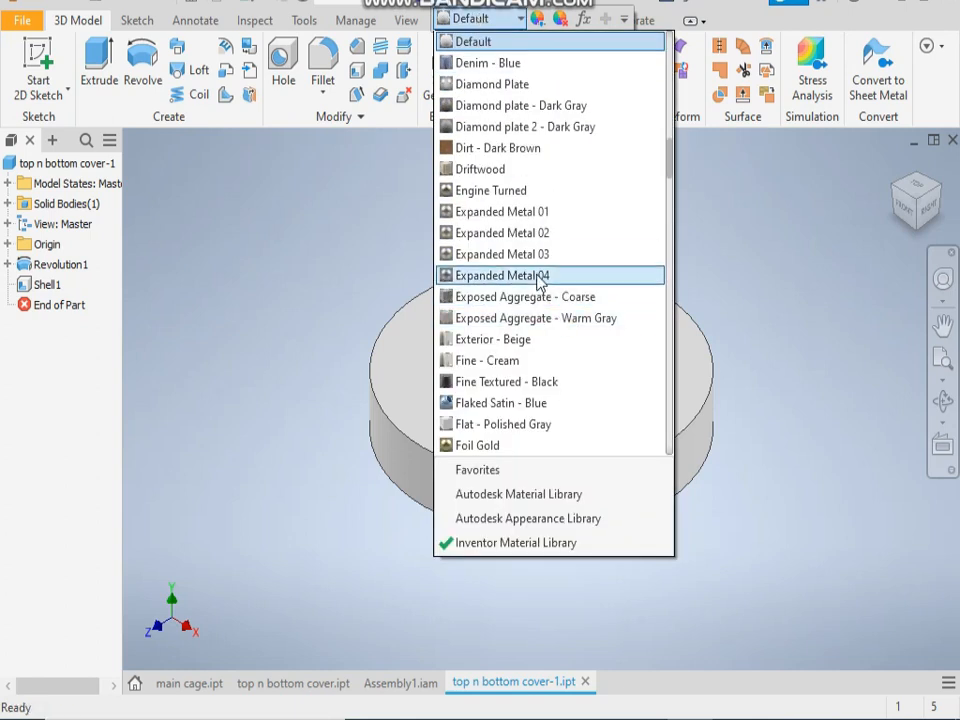
scroll("up", 3)
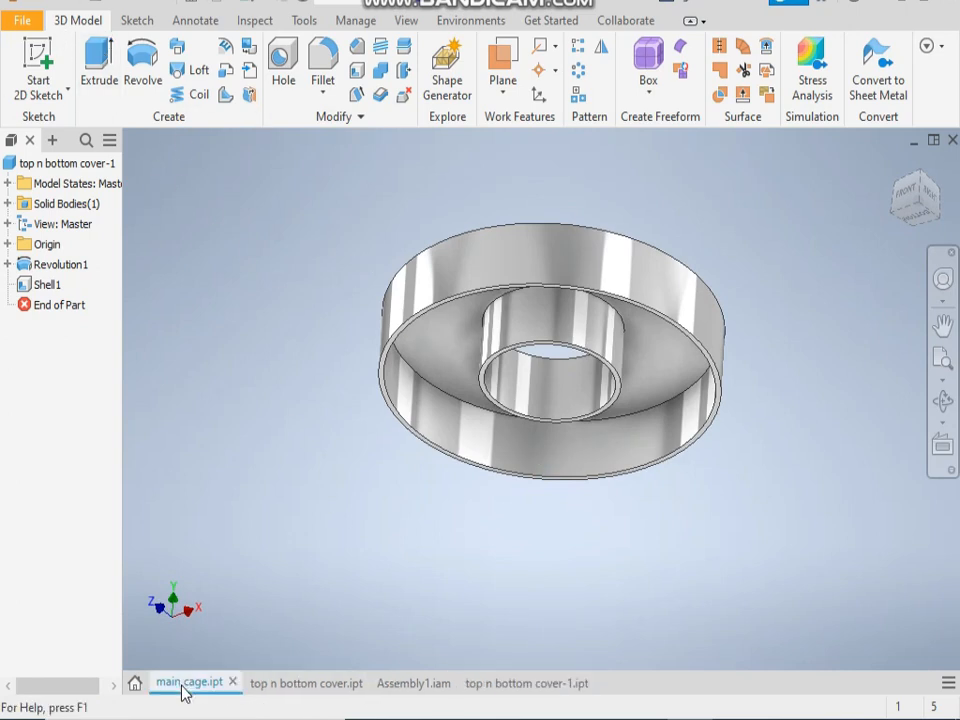
Step: Create a new Standard (mm).ipt part and start a 2D sketch
left_click(188, 684)
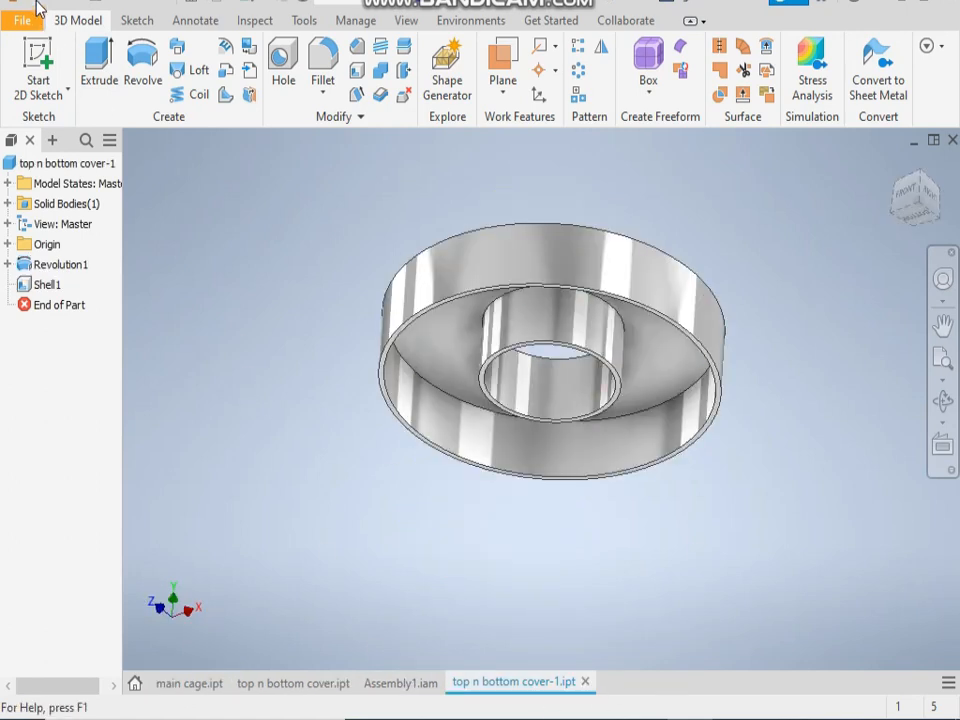
left_click(22, 18)
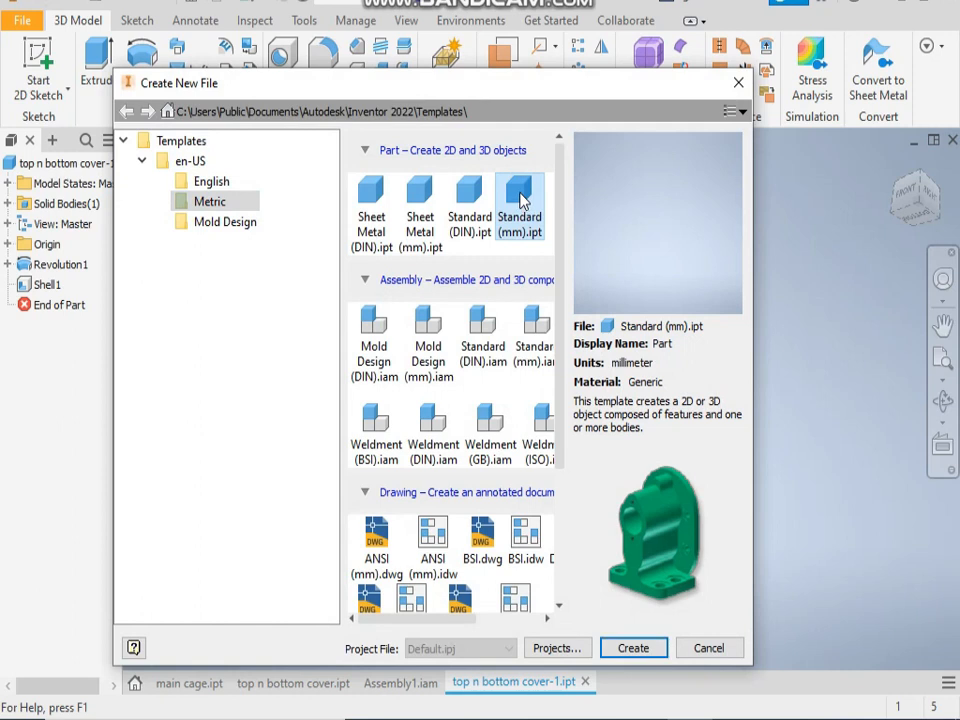
left_click(632, 648)
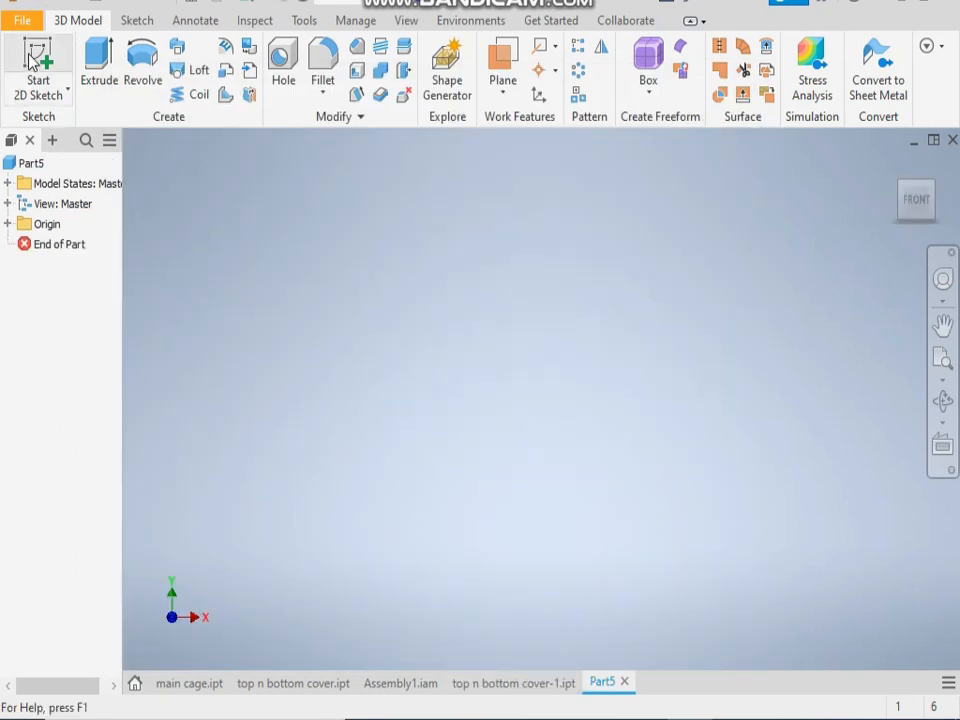
left_click(38, 60)
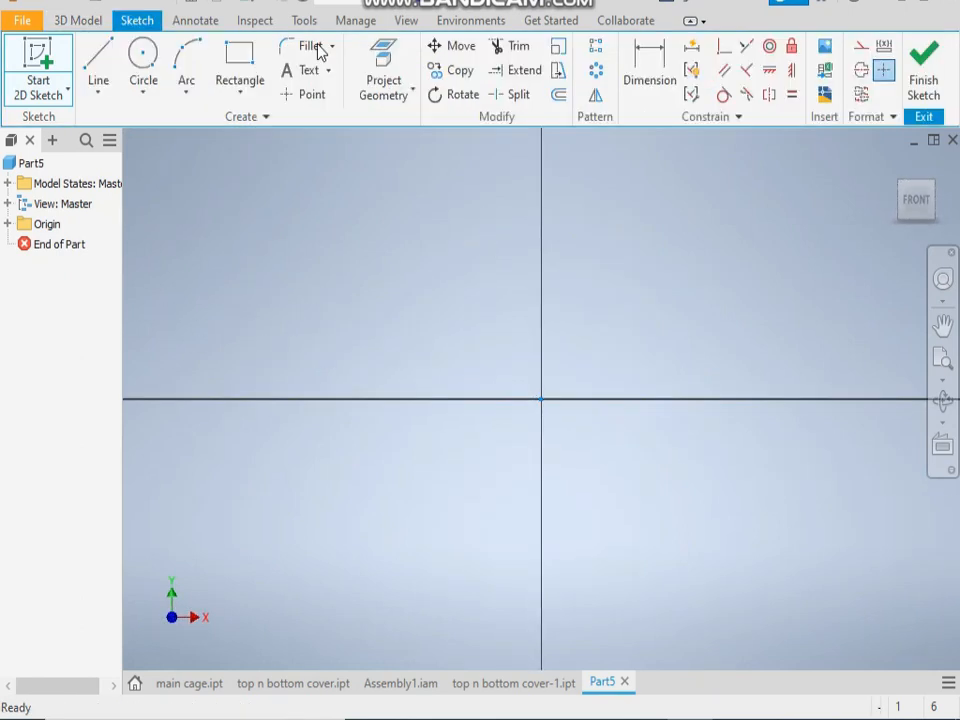
Step: Draw two concentric construction circles at the origin, Ø80 and Ø120
left_click(144, 68)
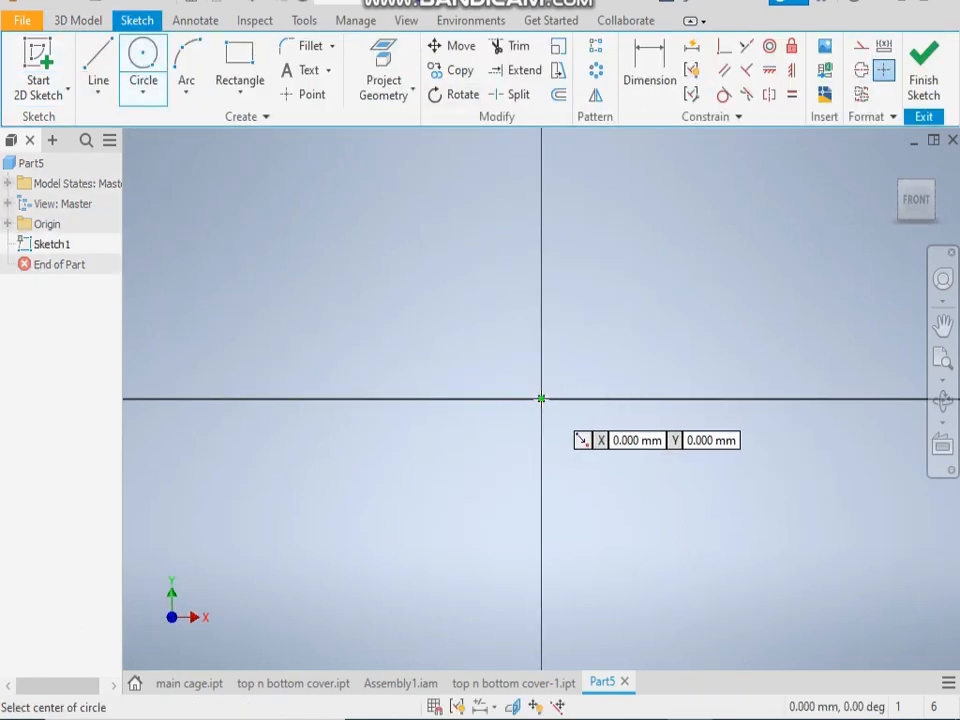
left_click(540, 398)
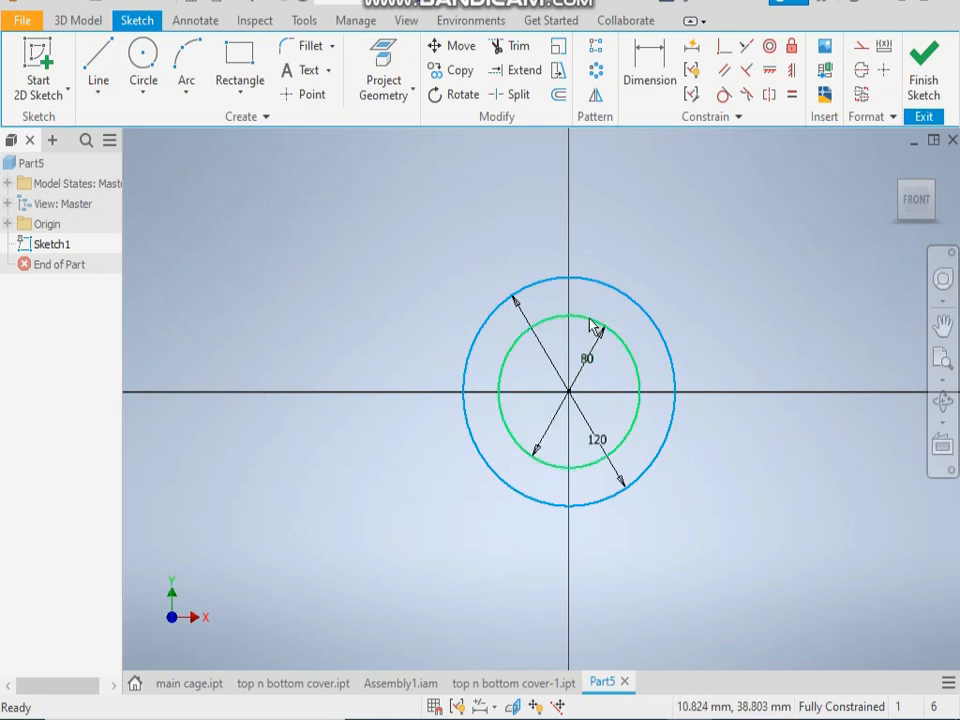
right_click(580, 320)
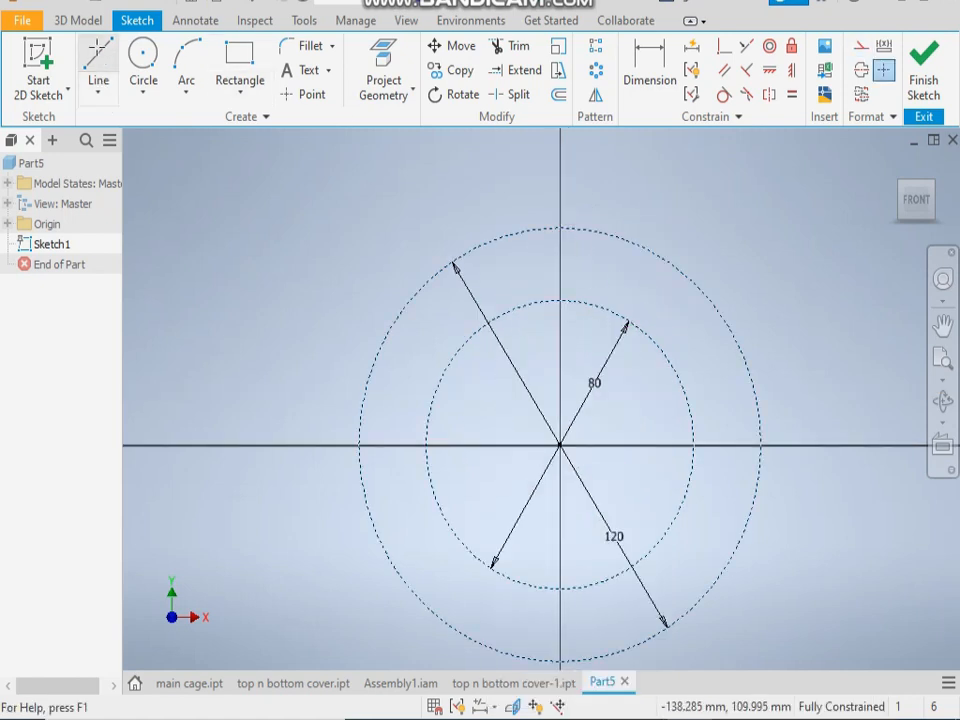
Step: Draw a 20 mm vertical line up from the inner circle's top quadrant
left_click(560, 300)
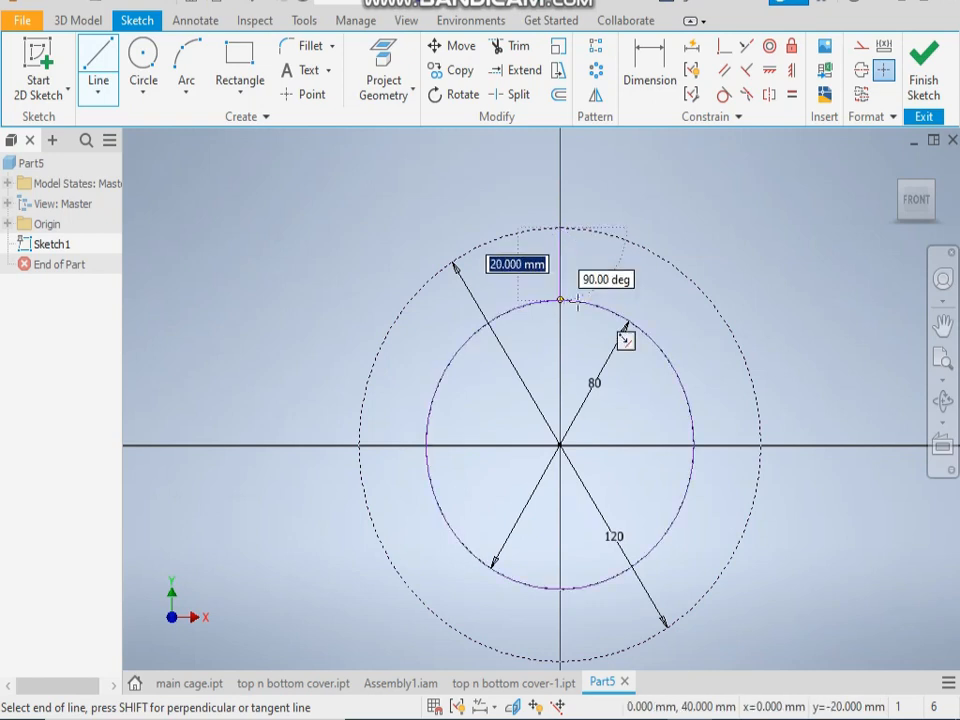
right_click(582, 344)
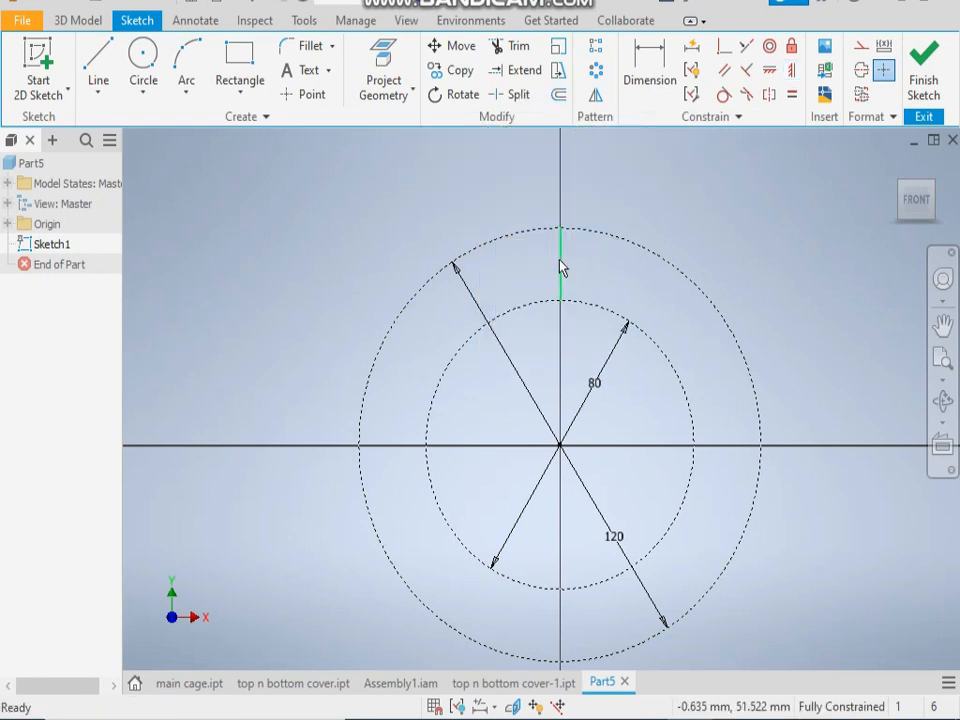
mouse_move(784, 350)
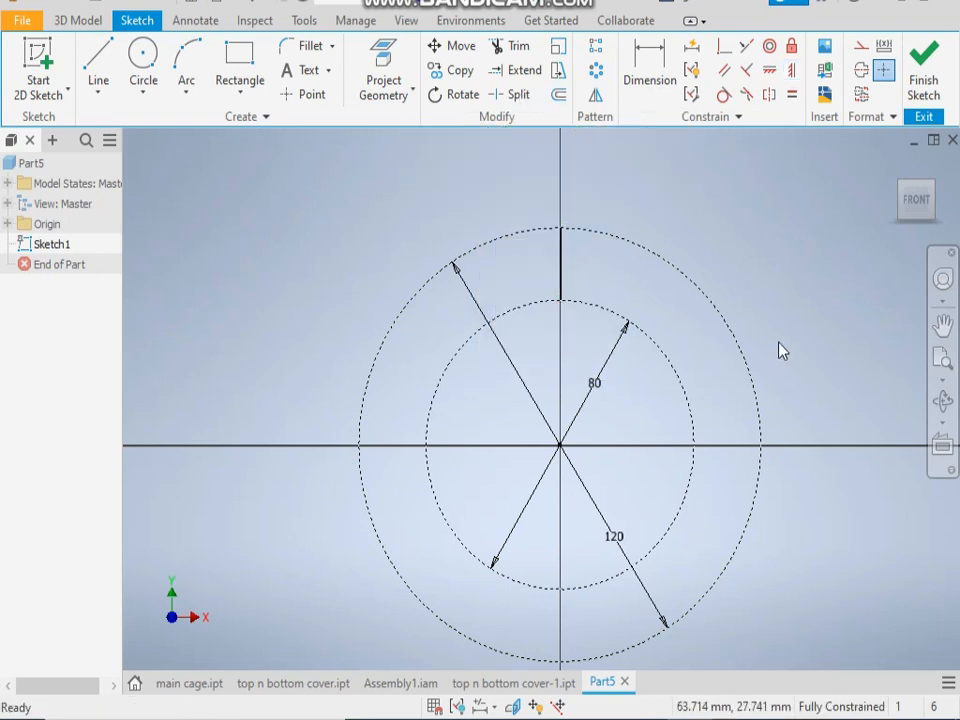
mouse_move(570, 276)
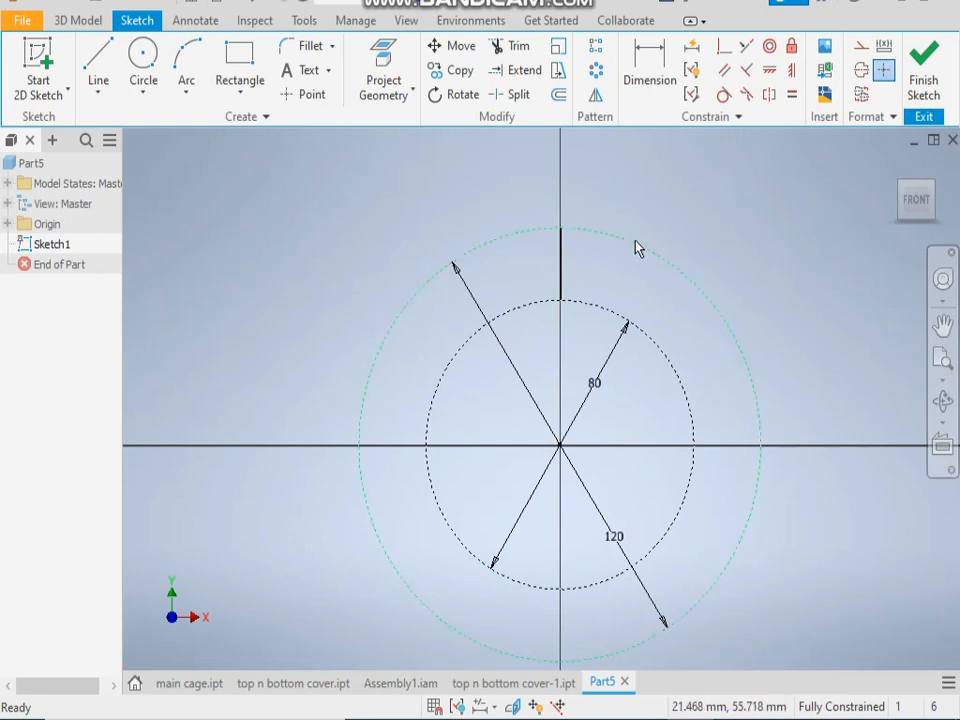
mouse_move(656, 260)
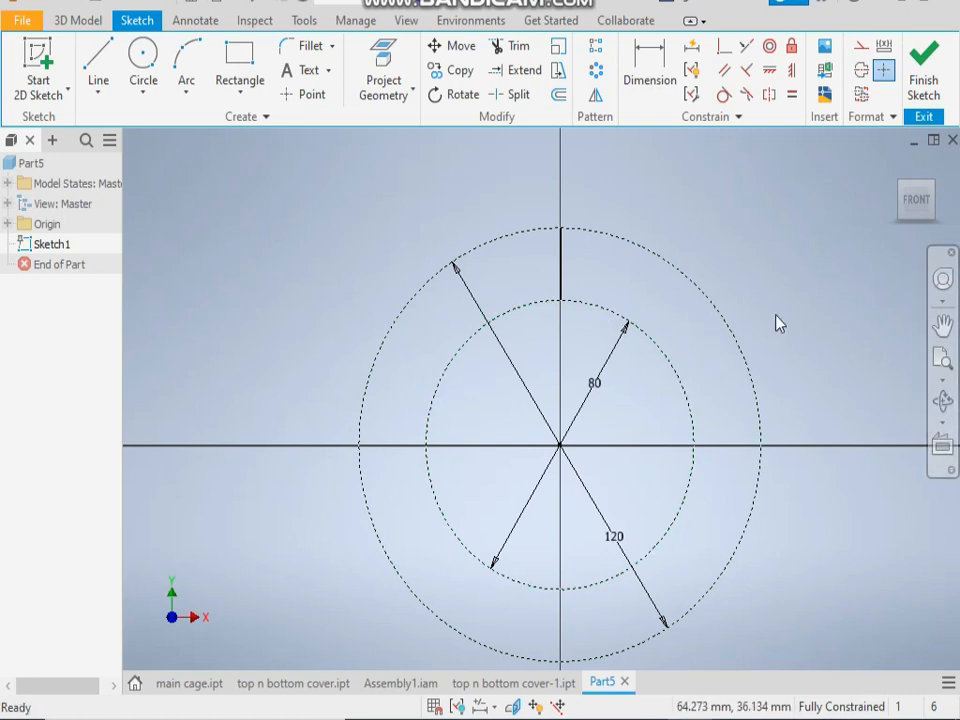
mouse_move(796, 292)
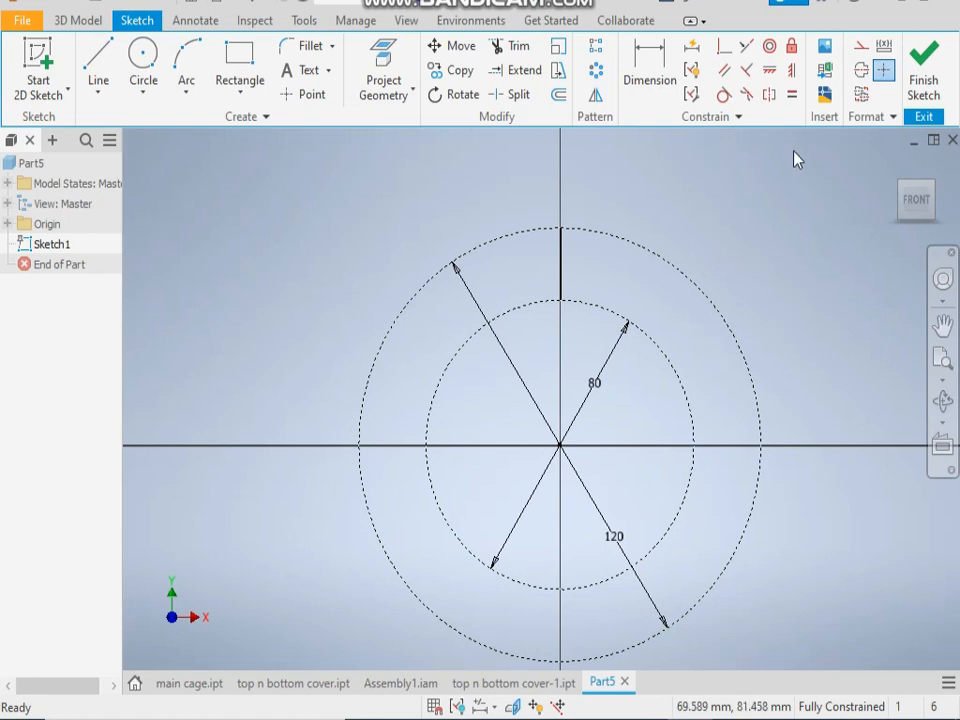
Step: Offset the vertical line 1.5 mm to create the parallel fin lines
left_click(560, 94)
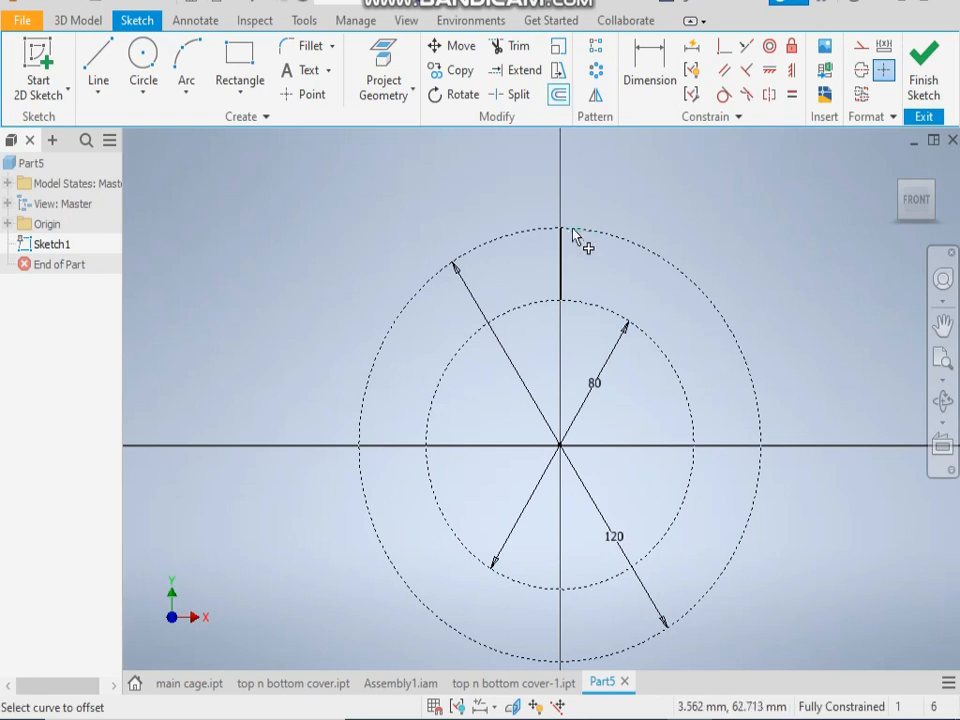
left_click(562, 236)
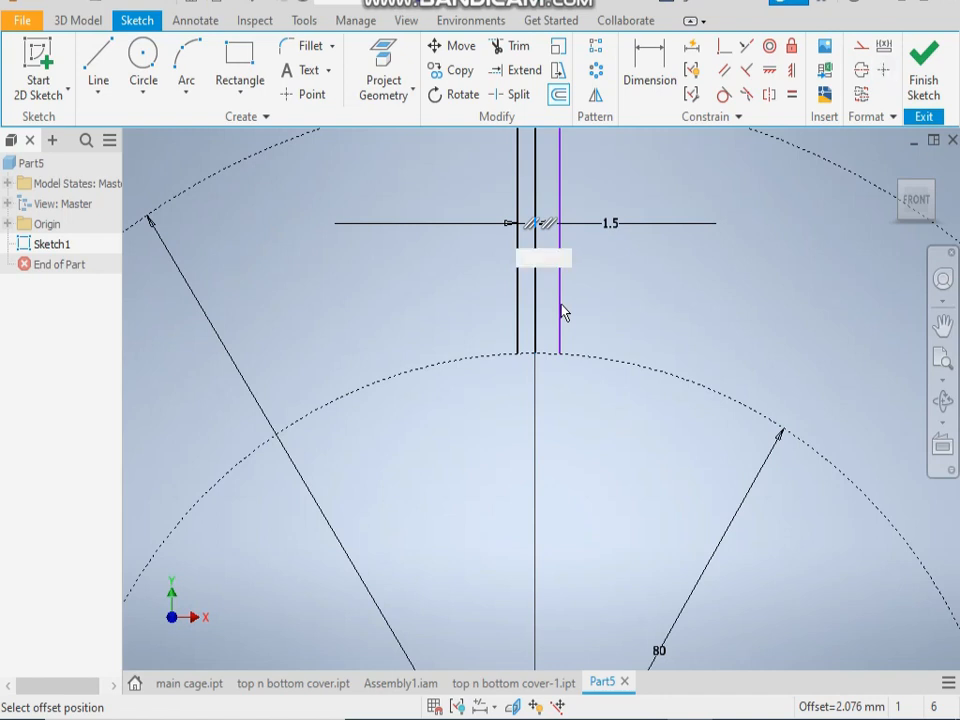
right_click(560, 290)
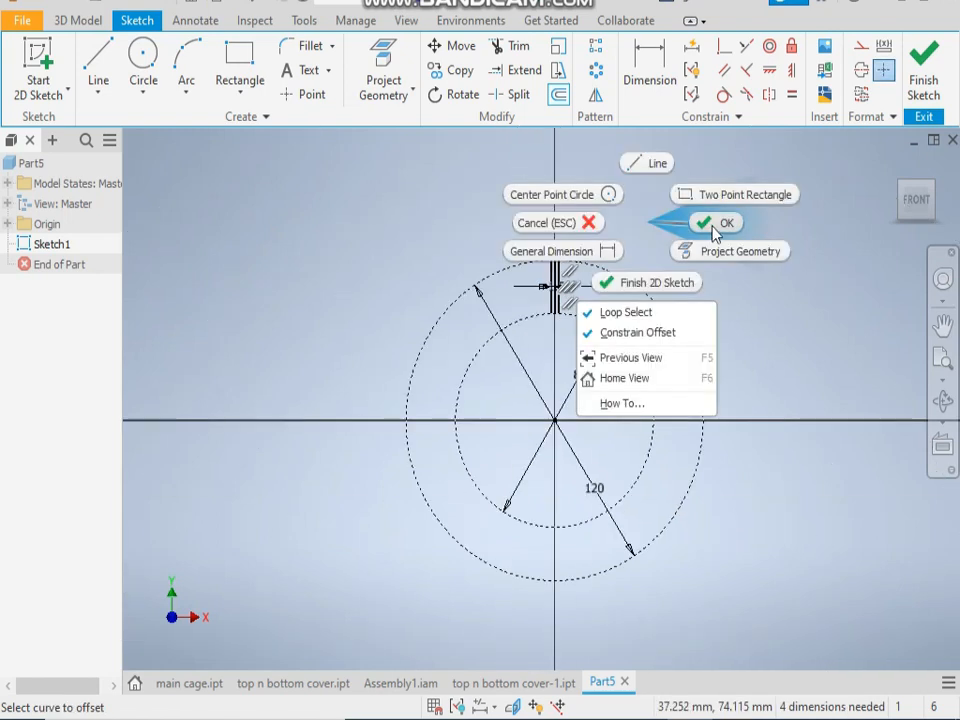
left_click(726, 222)
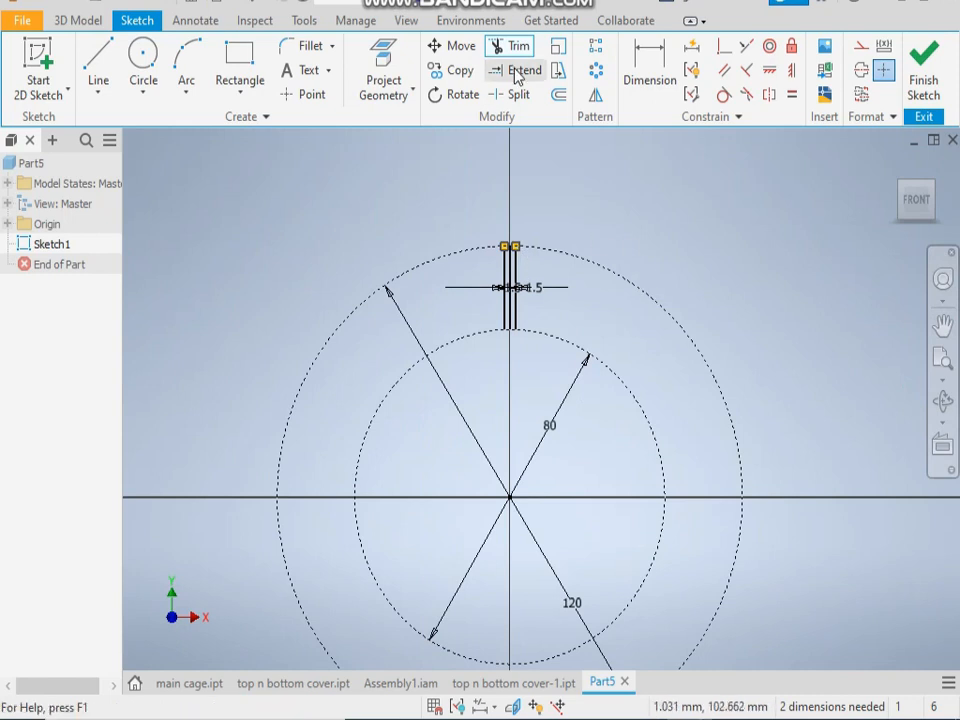
Step: Trim the fin lines at the circle and close them with an arc along the outer circle
left_click(524, 70)
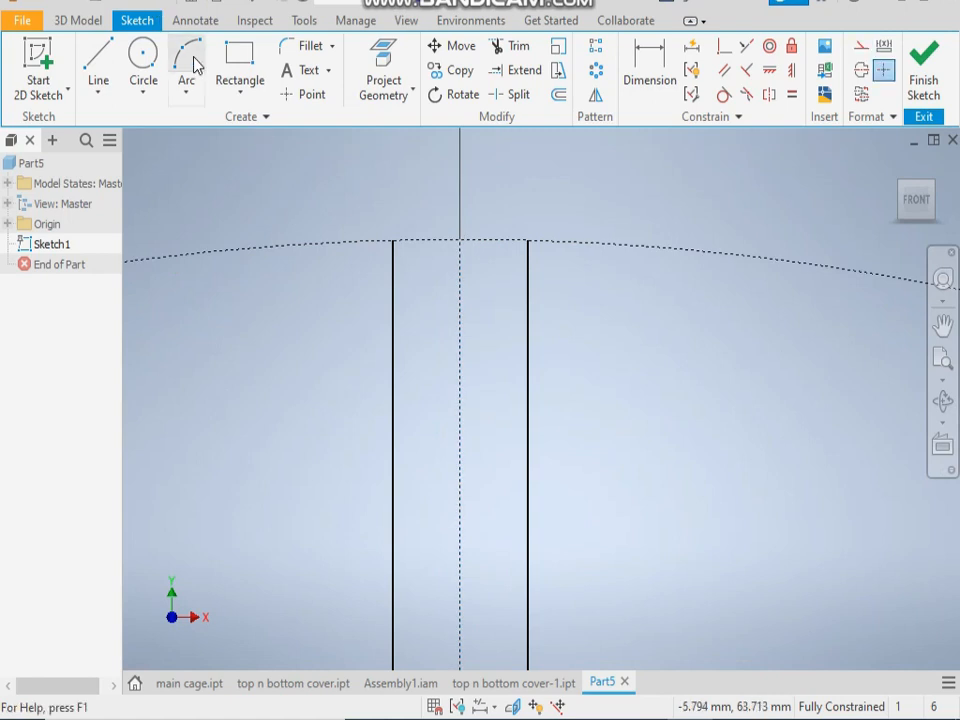
left_click(186, 68)
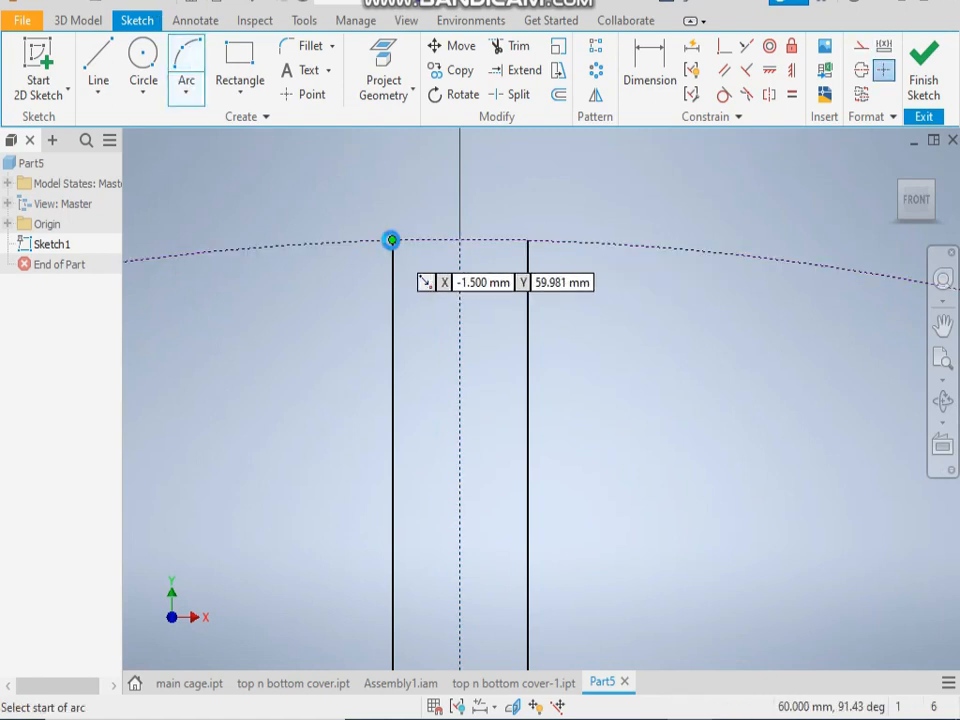
left_click(392, 240)
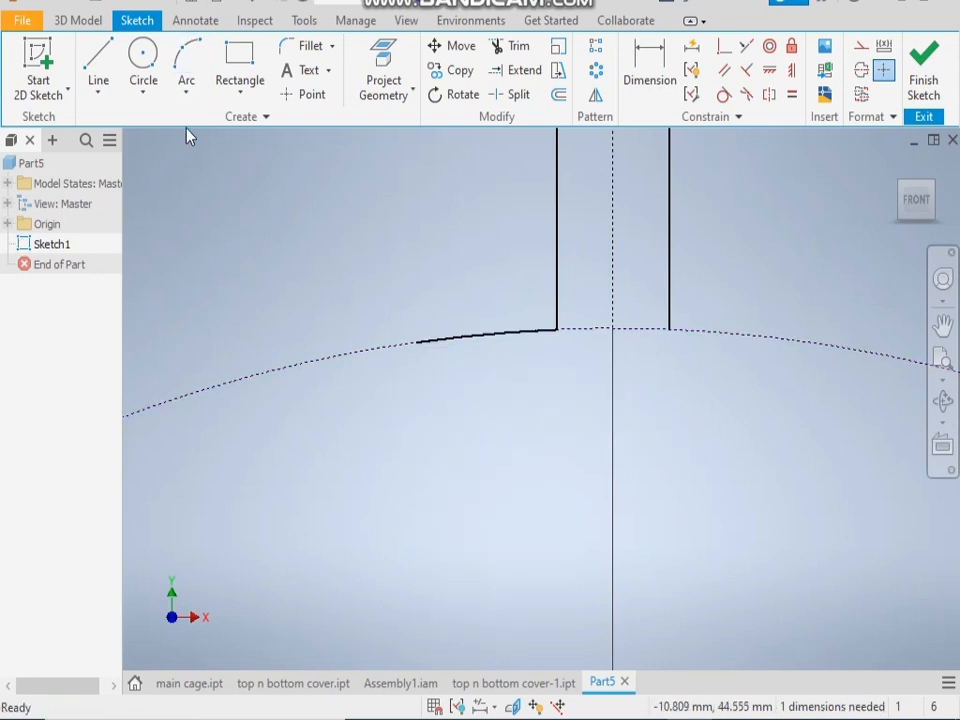
Step: Dimension the closing arc 1.5 mm to fully constrain the fin profile
left_click(648, 70)
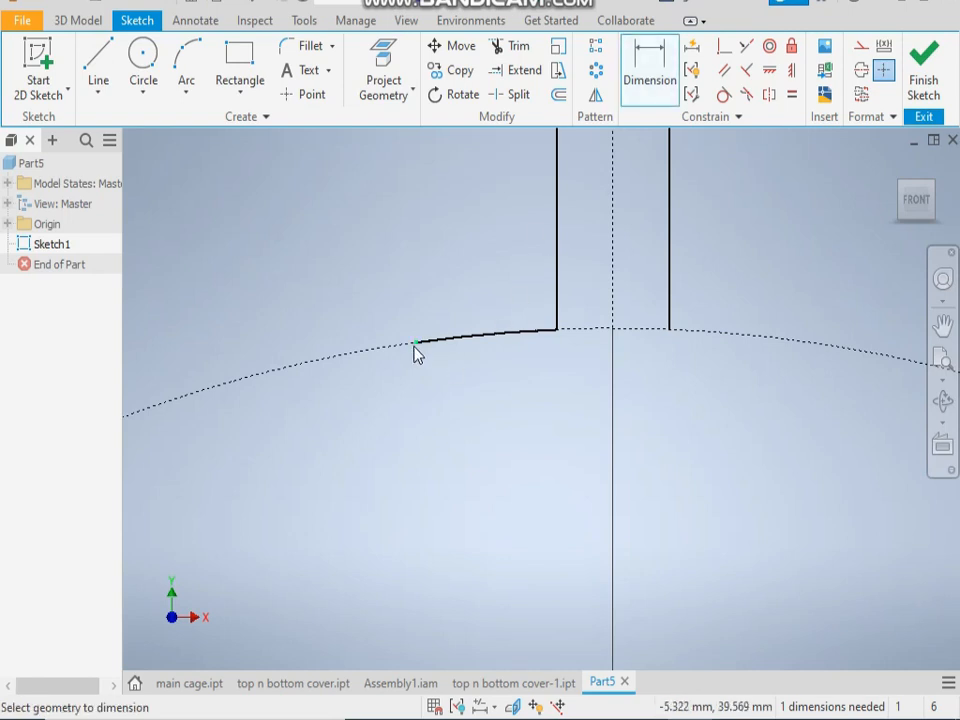
left_click(416, 352)
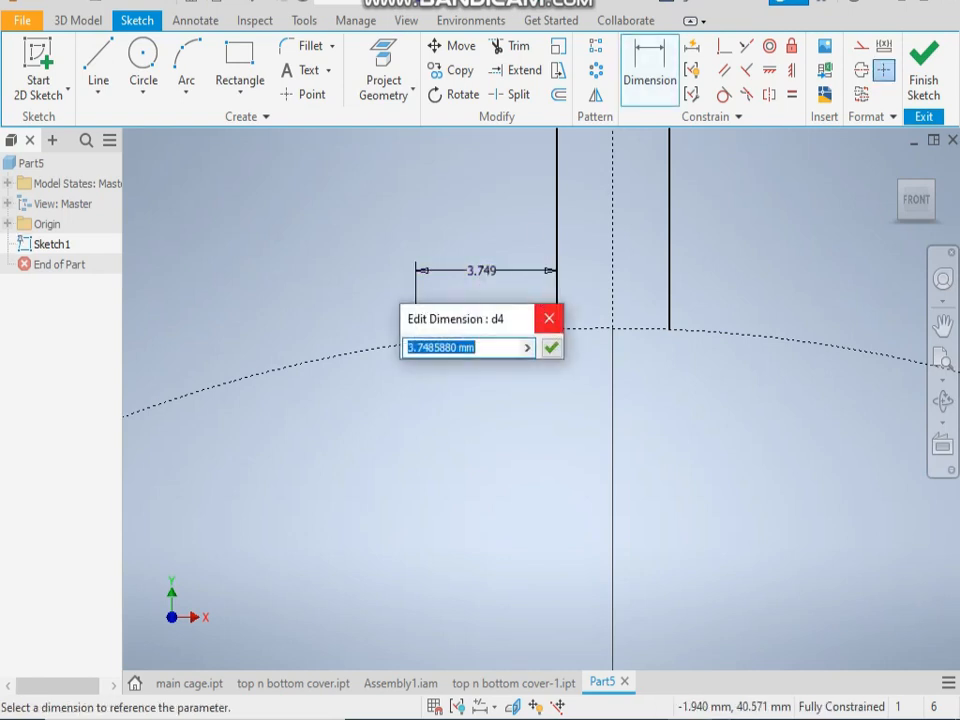
left_click(550, 348)
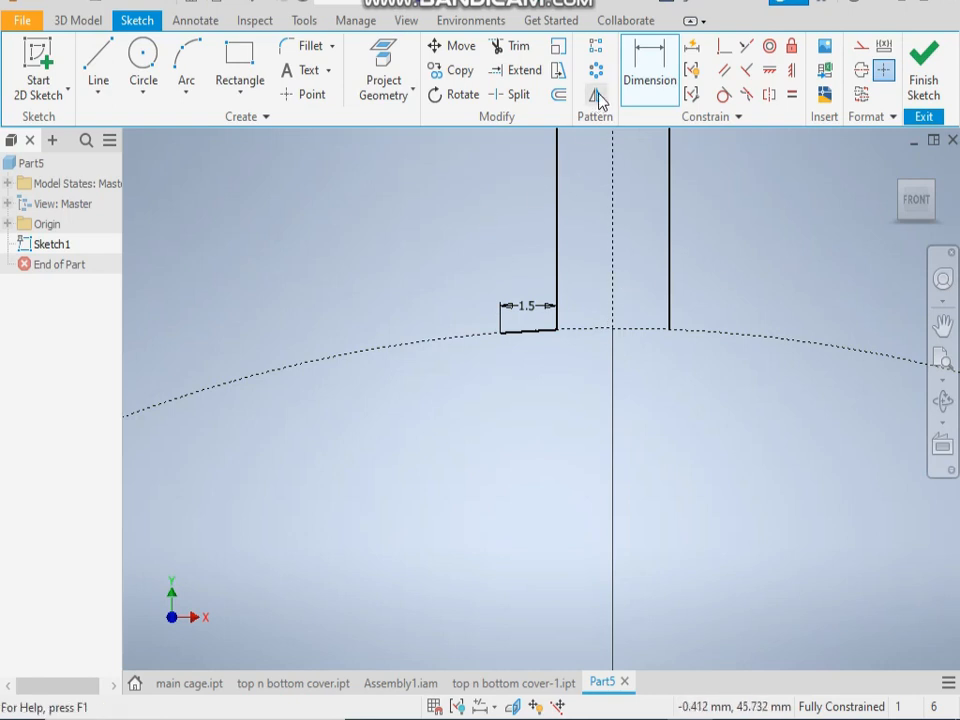
left_click(596, 96)
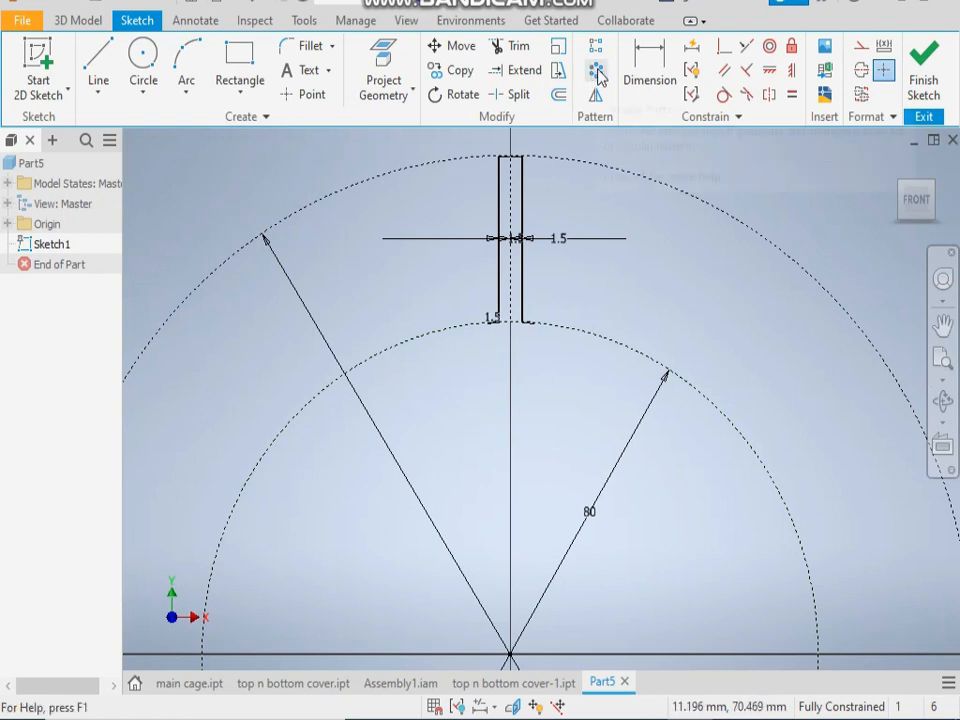
Step: Start a circular pattern of the narrow fin profile around the centre
left_click(596, 70)
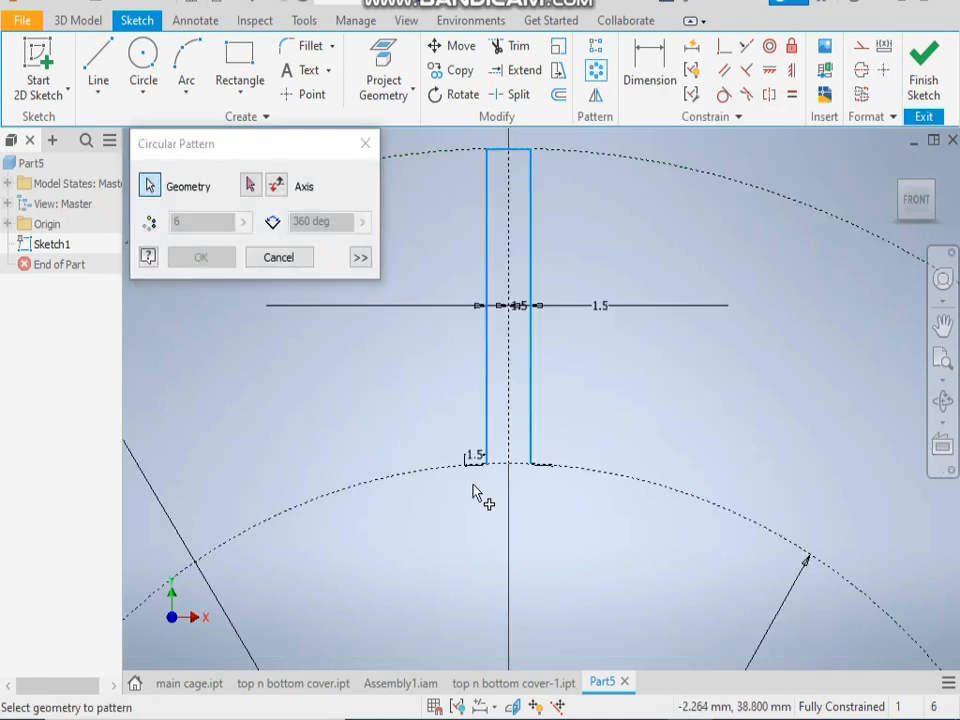
mouse_move(550, 500)
type("W")
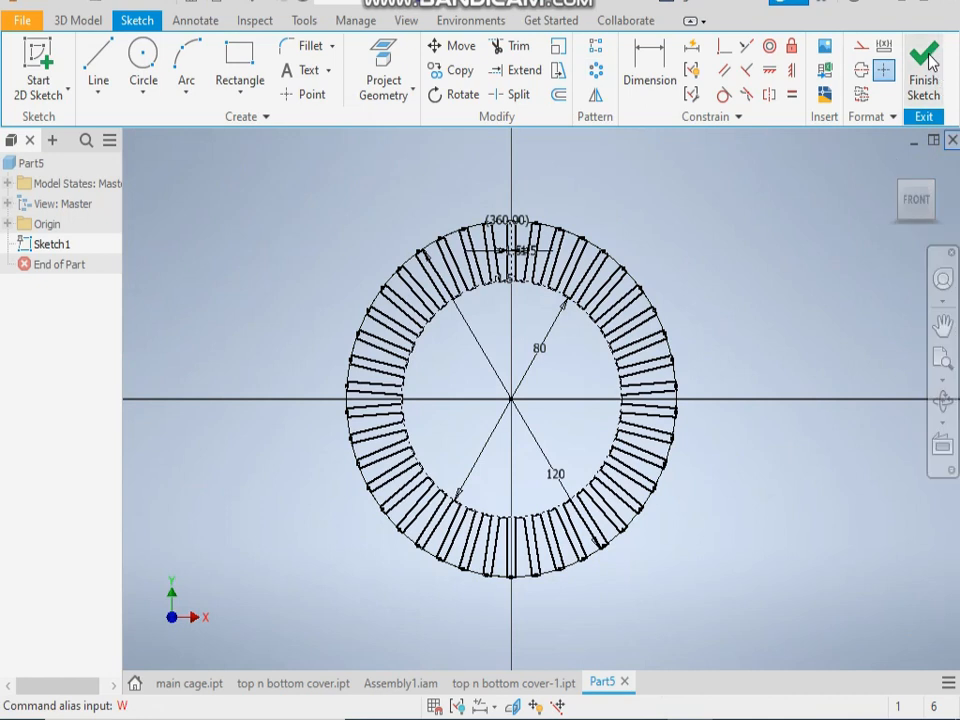
Step: Extrude the finned ring profile 300 mm symmetric into a long finned cylinder, then start a sketch on it
left_click(922, 64)
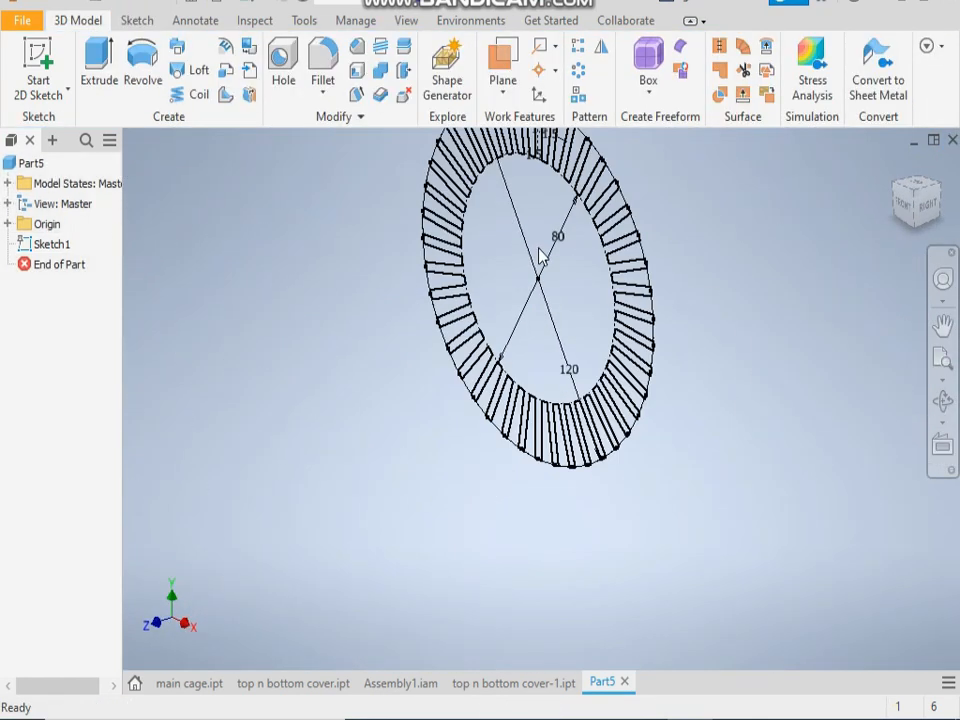
left_click(98, 64)
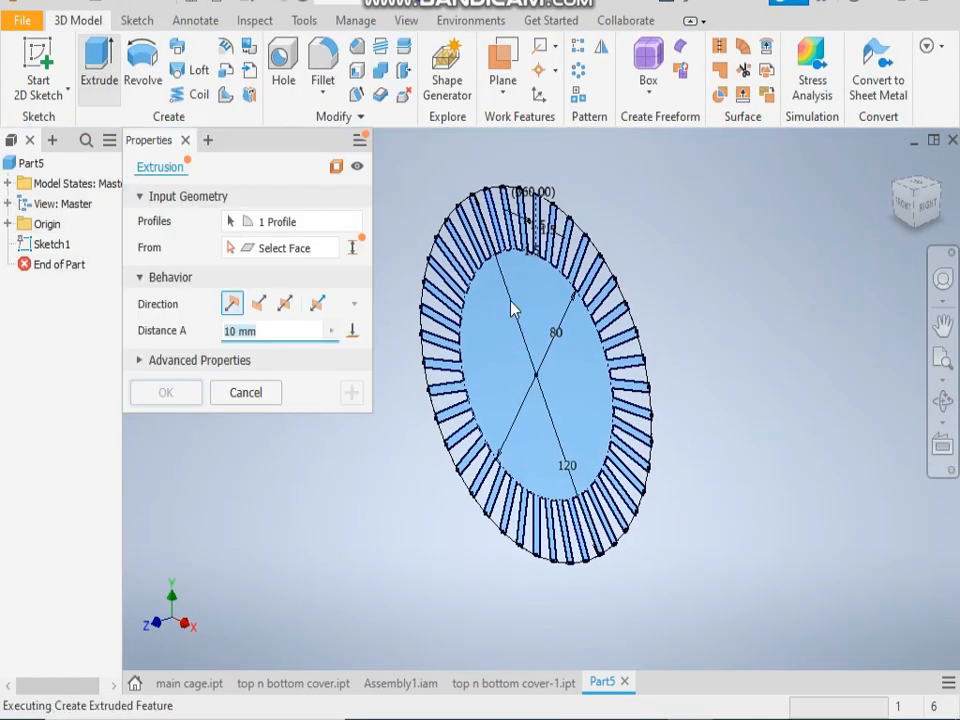
left_click(284, 304)
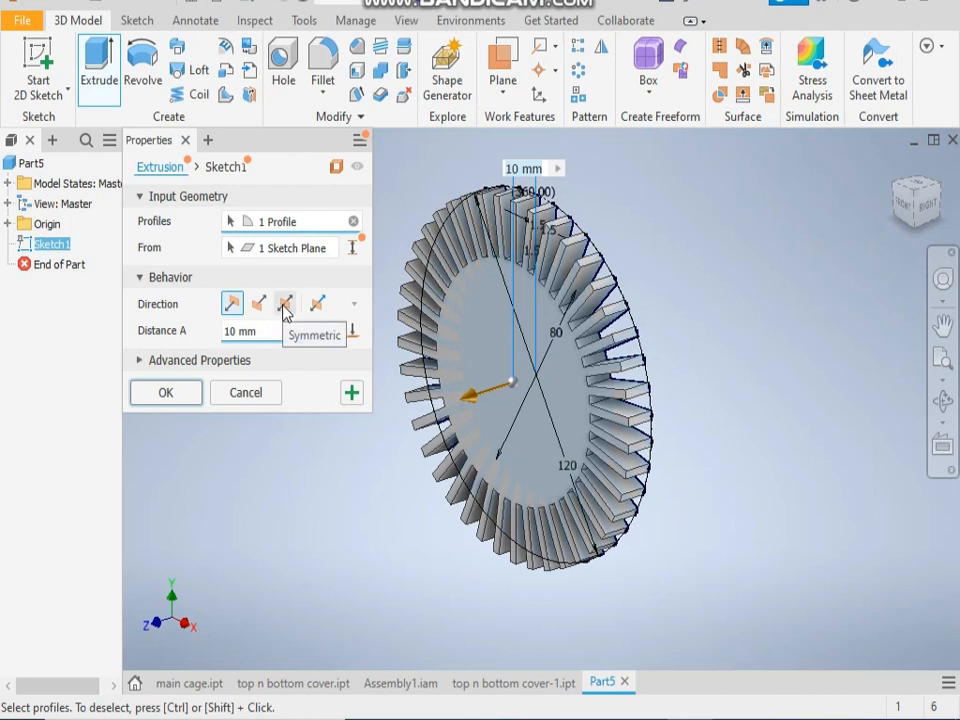
left_click(284, 304)
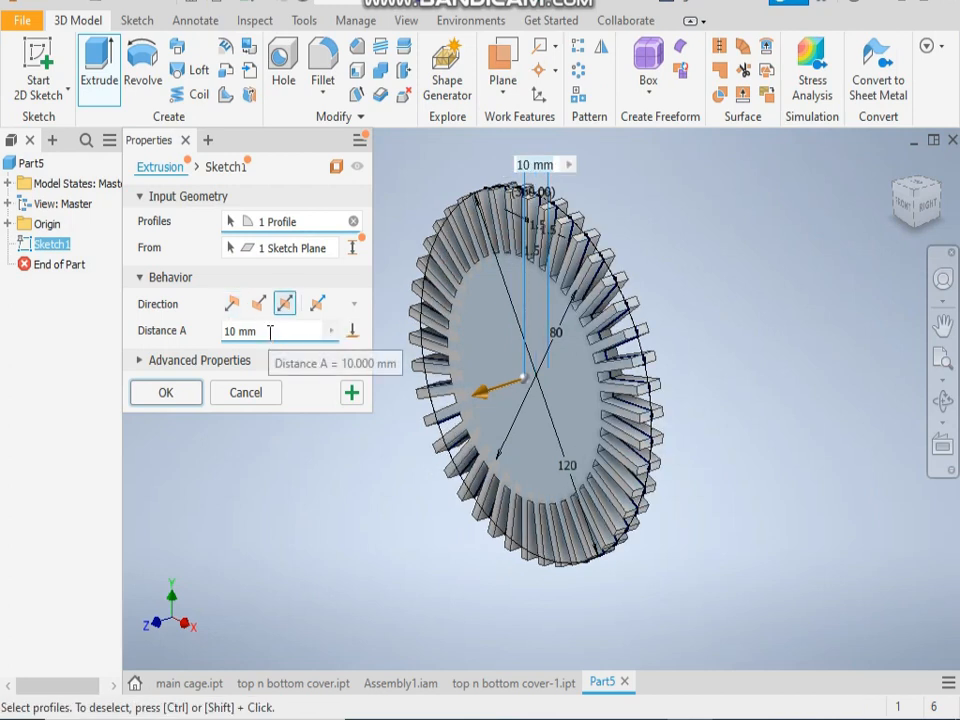
mouse_move(200, 342)
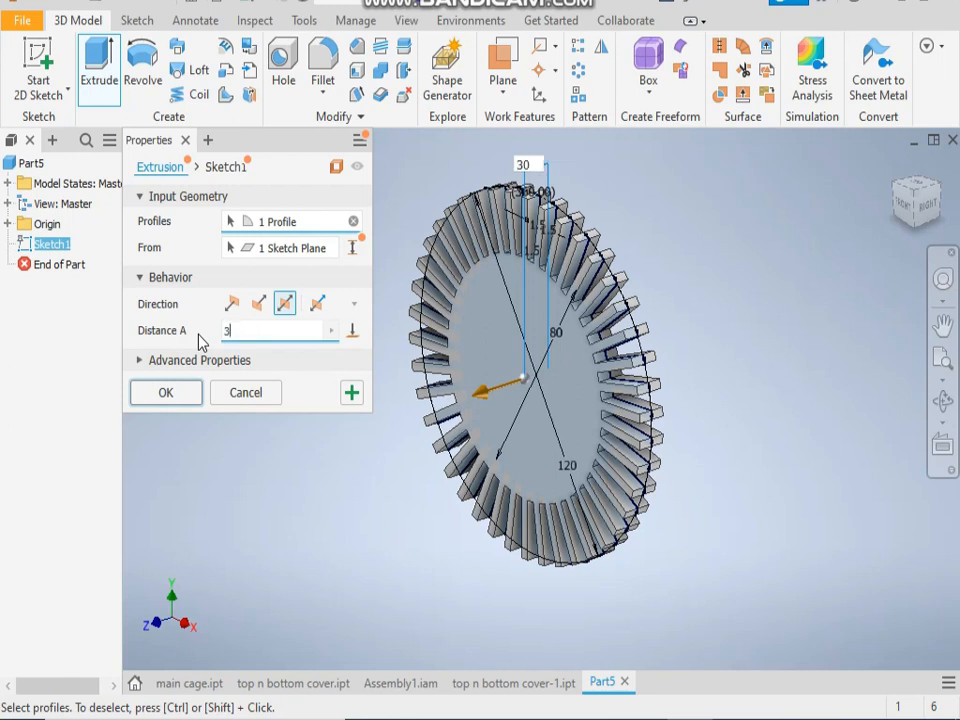
type("300")
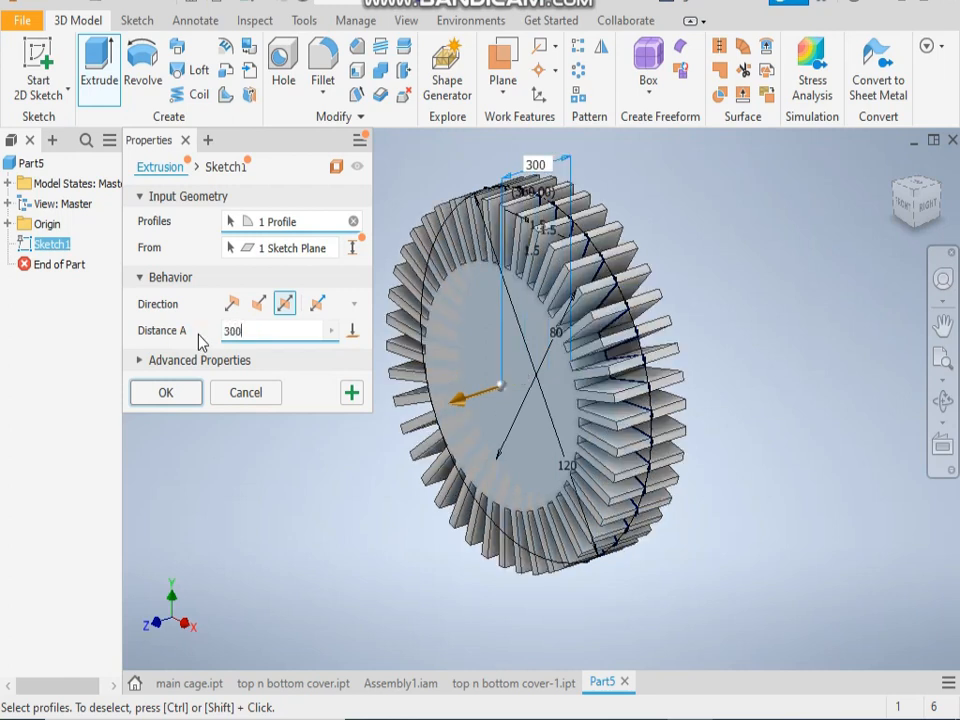
left_click(164, 392)
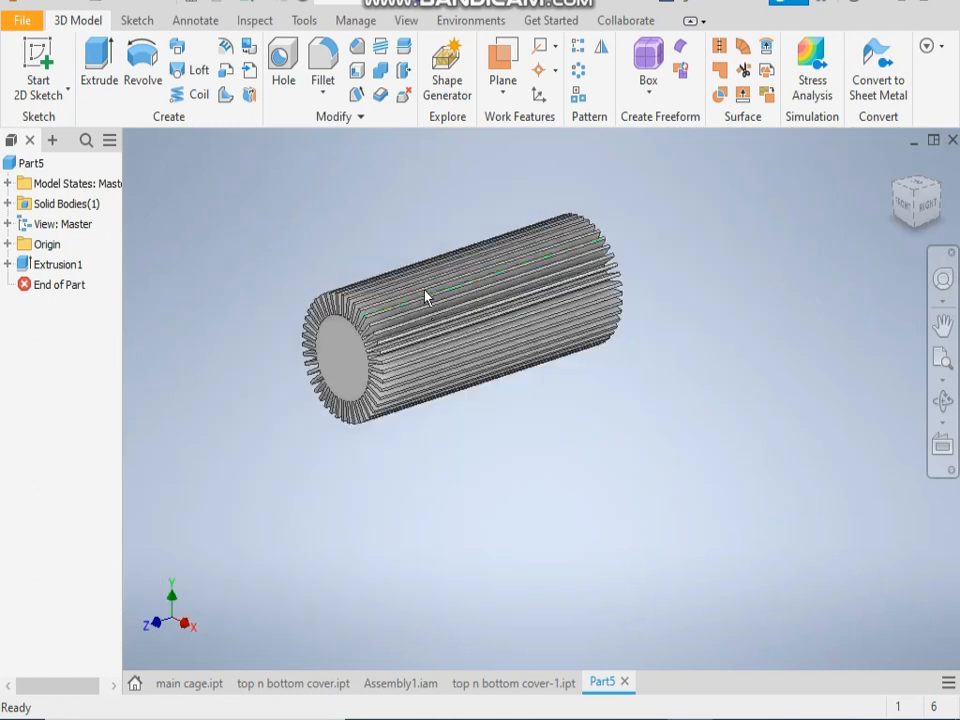
left_click(344, 360)
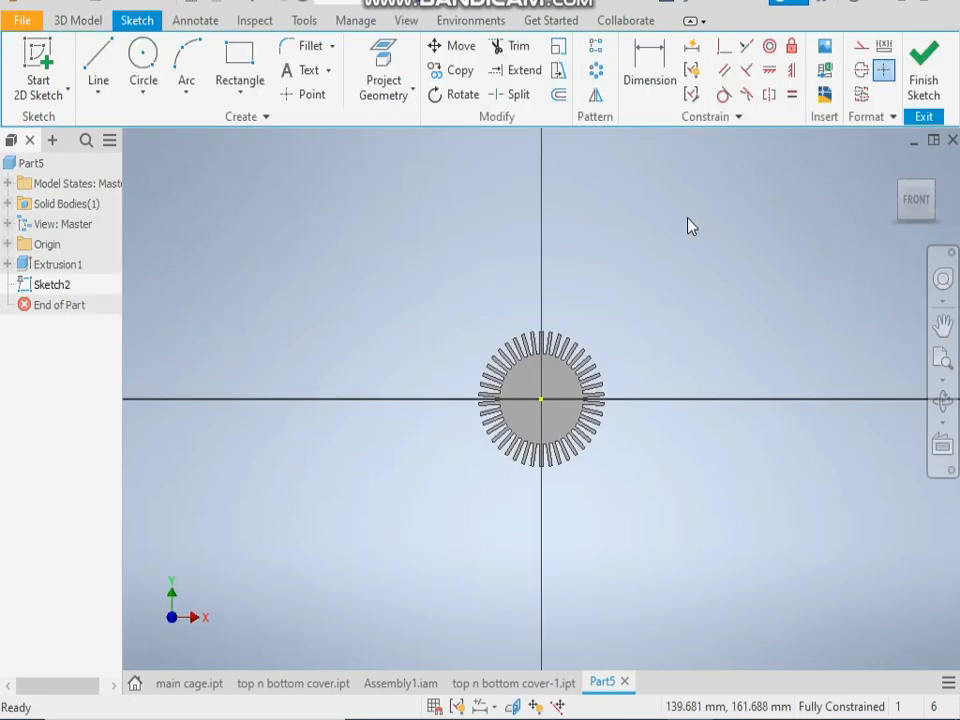
Step: Project the end-face fin outline and offset it 0.5 mm inward
left_click(384, 70)
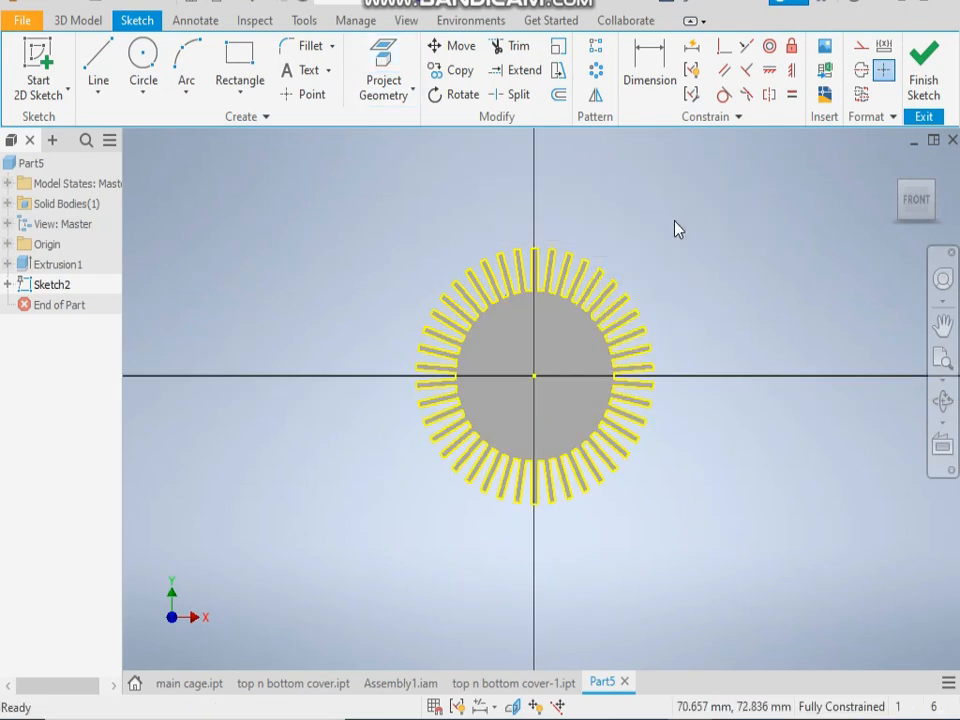
left_click(558, 94)
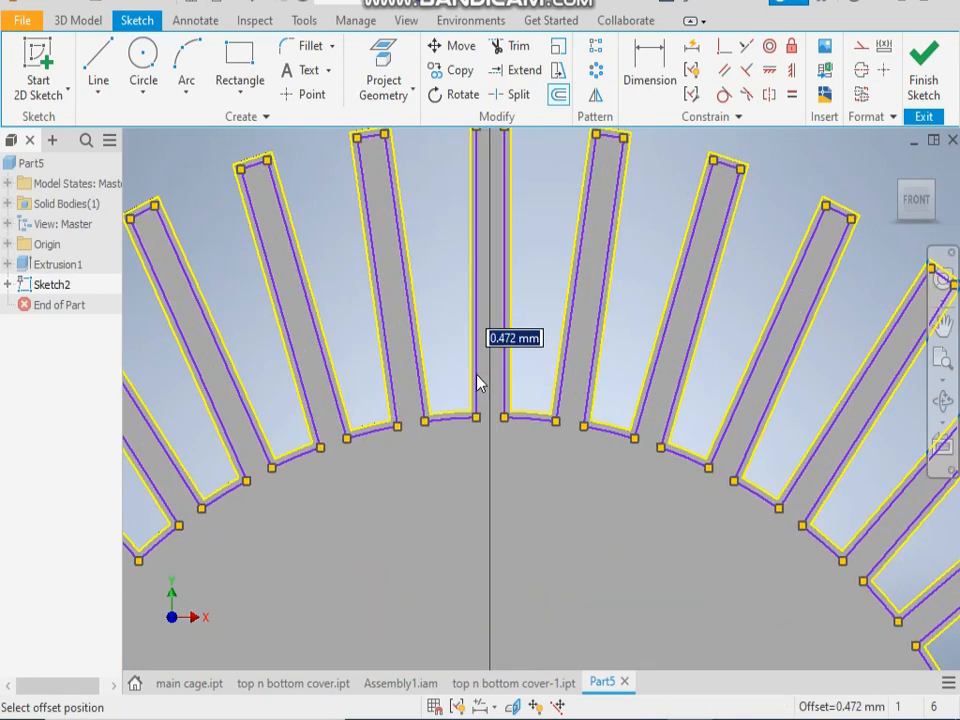
left_click(476, 374)
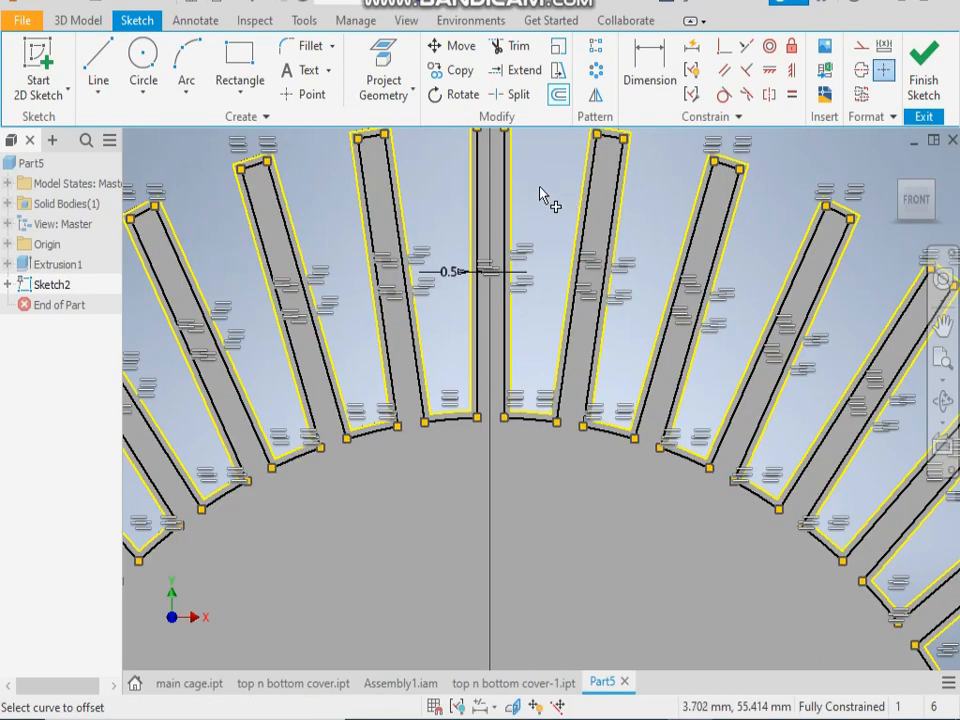
scroll("down", 3)
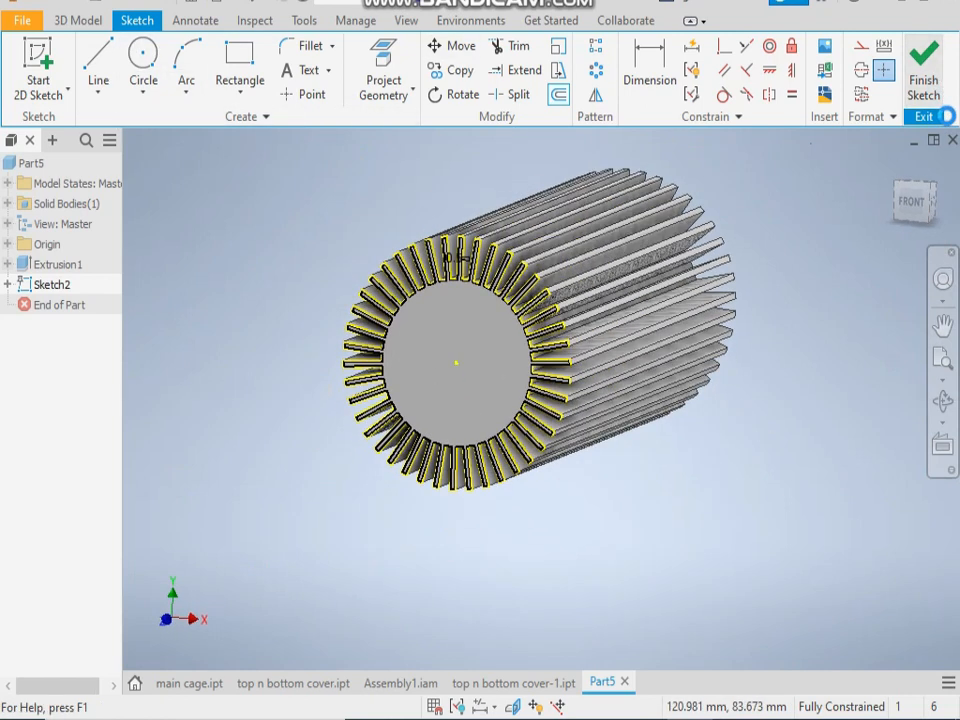
Step: Cut-extrude the thin offset outline 300 mm symmetric, hollowing the finned cylinder
left_click(96, 64)
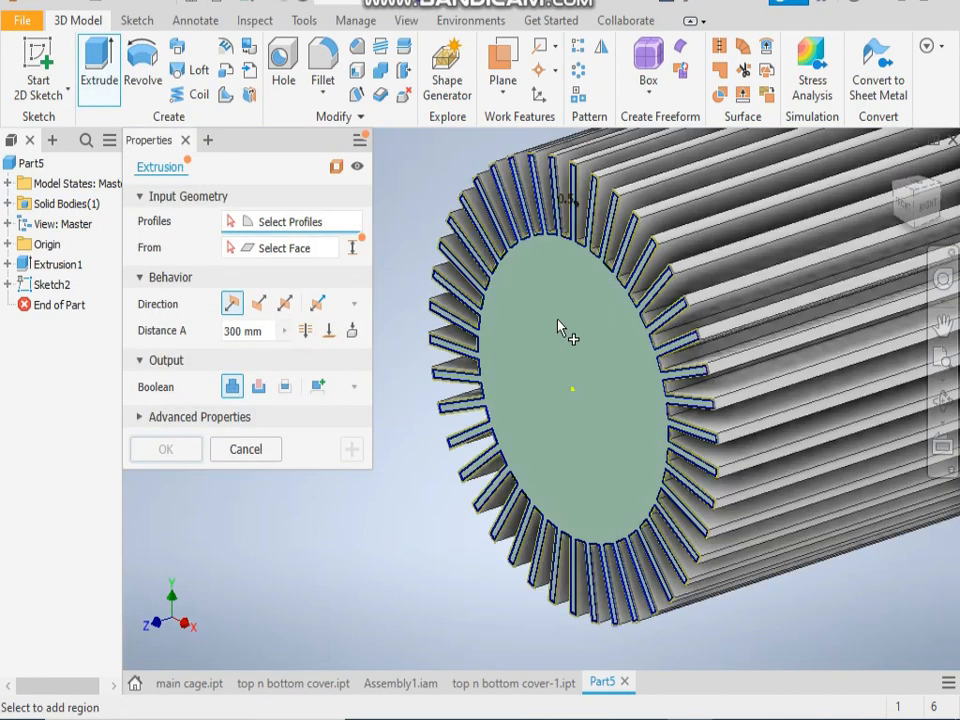
left_click(572, 330)
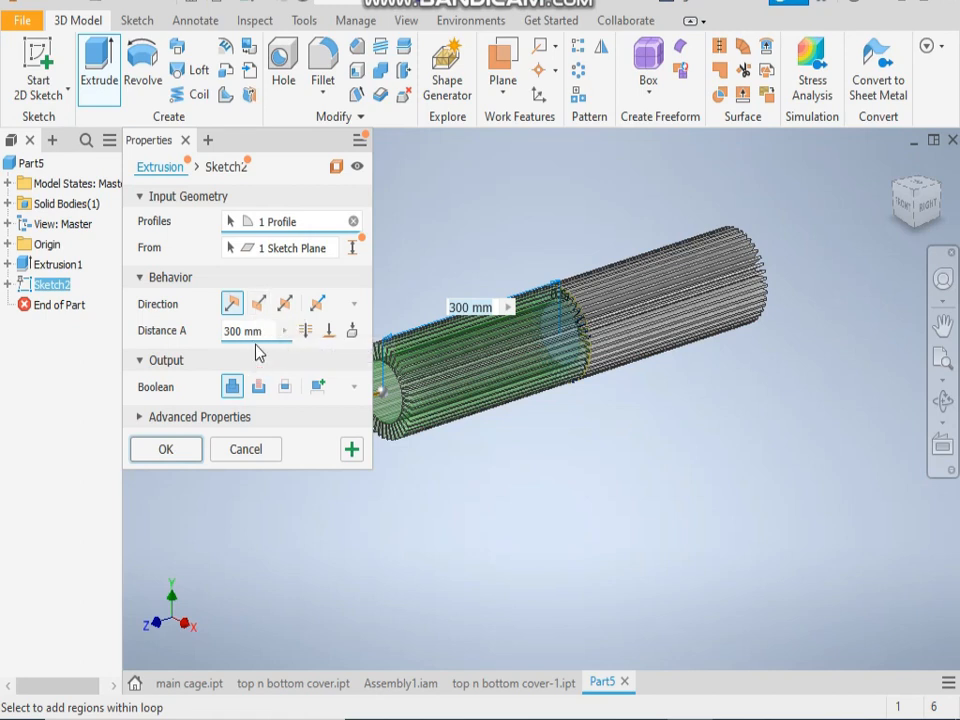
left_click(258, 386)
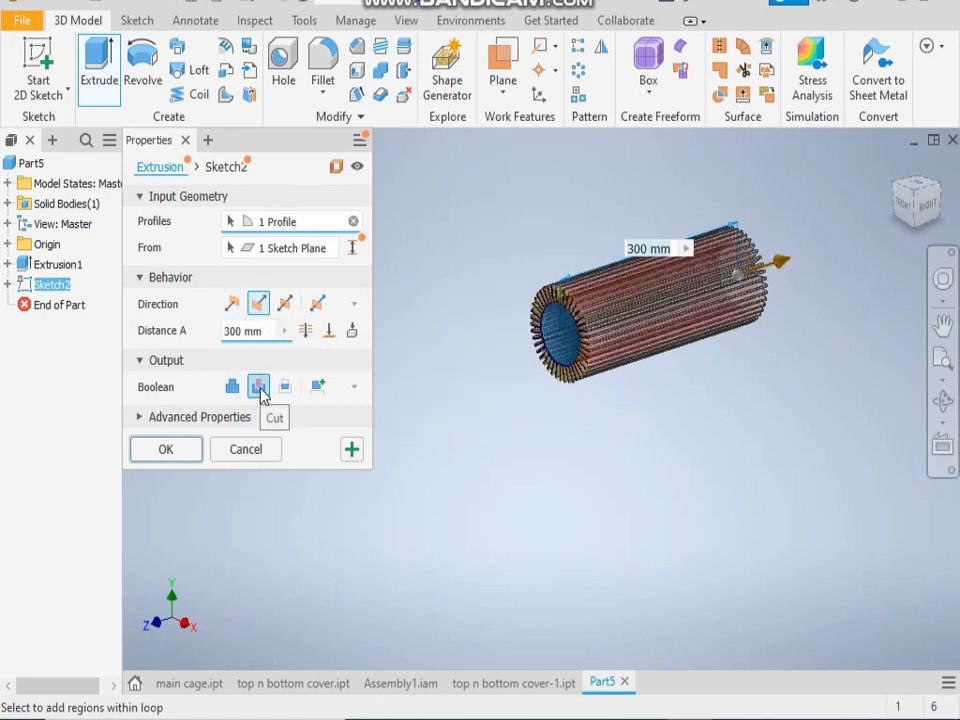
mouse_move(184, 452)
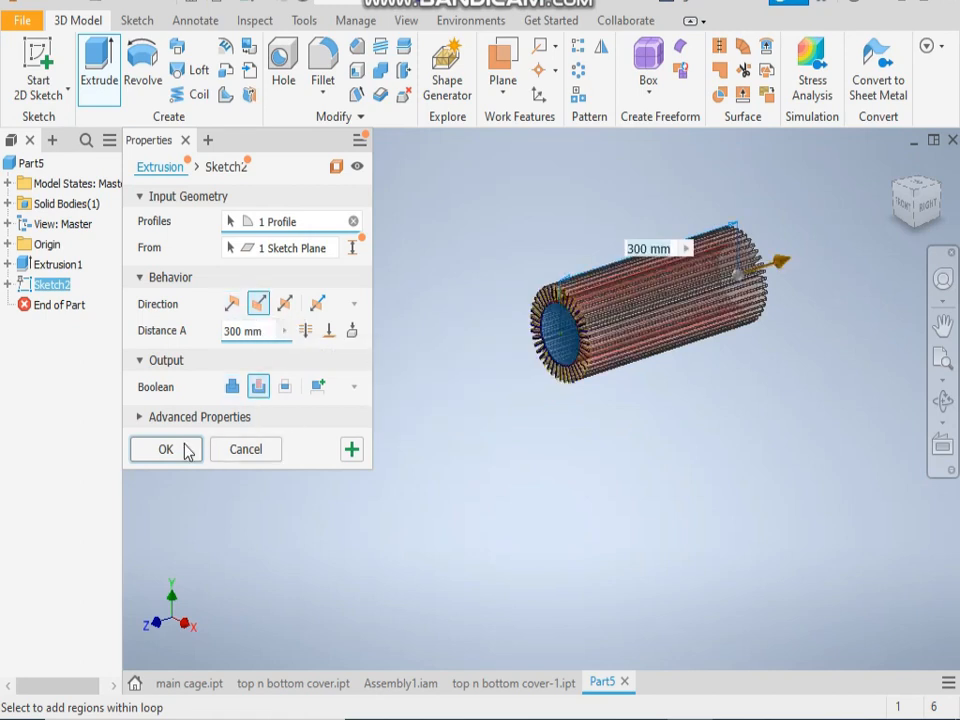
left_click(166, 448)
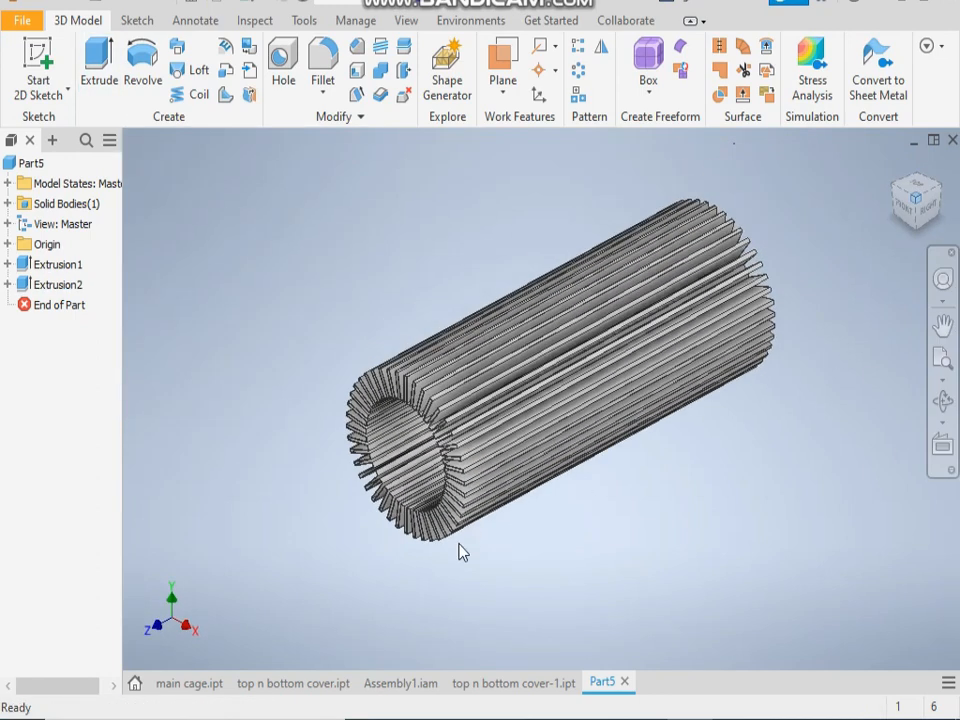
scroll("up", 3)
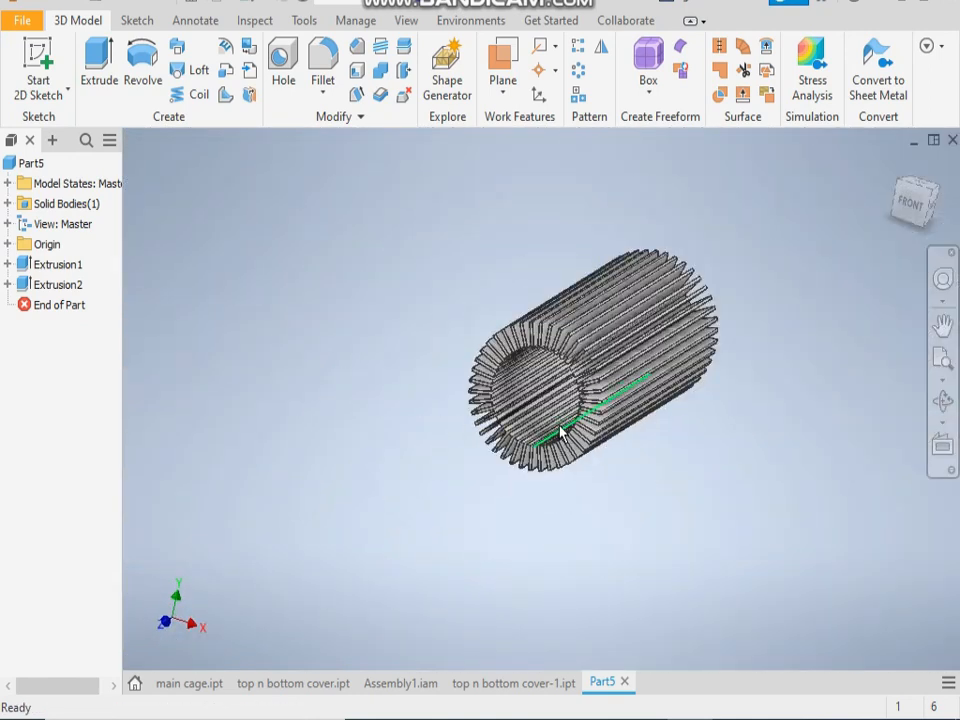
left_click_drag(600, 360, 480, 300)
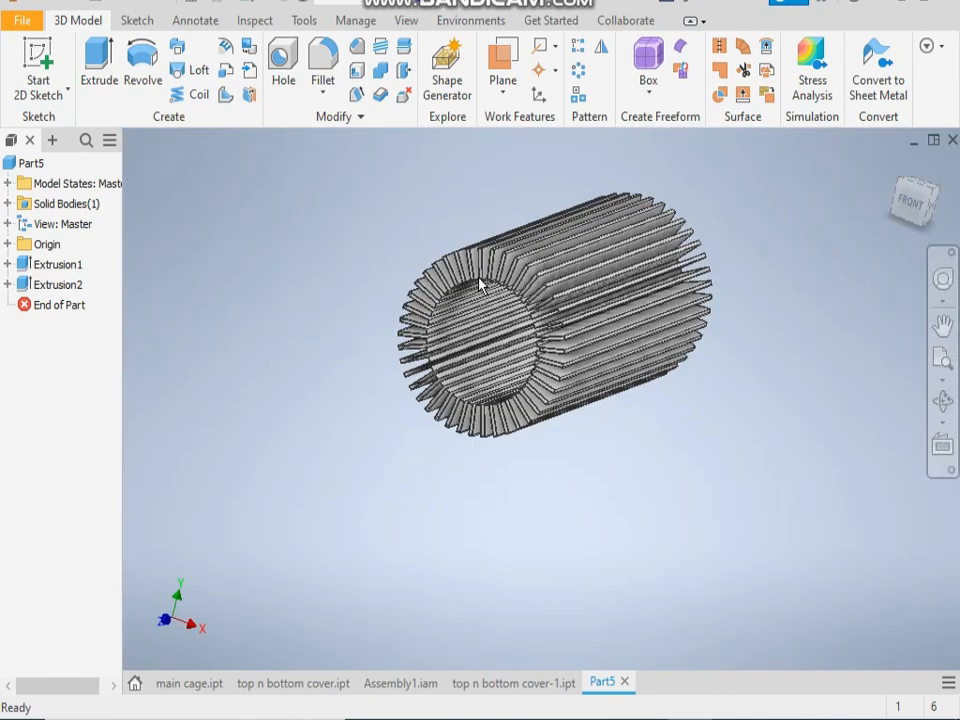
left_click_drag(490, 300, 540, 290)
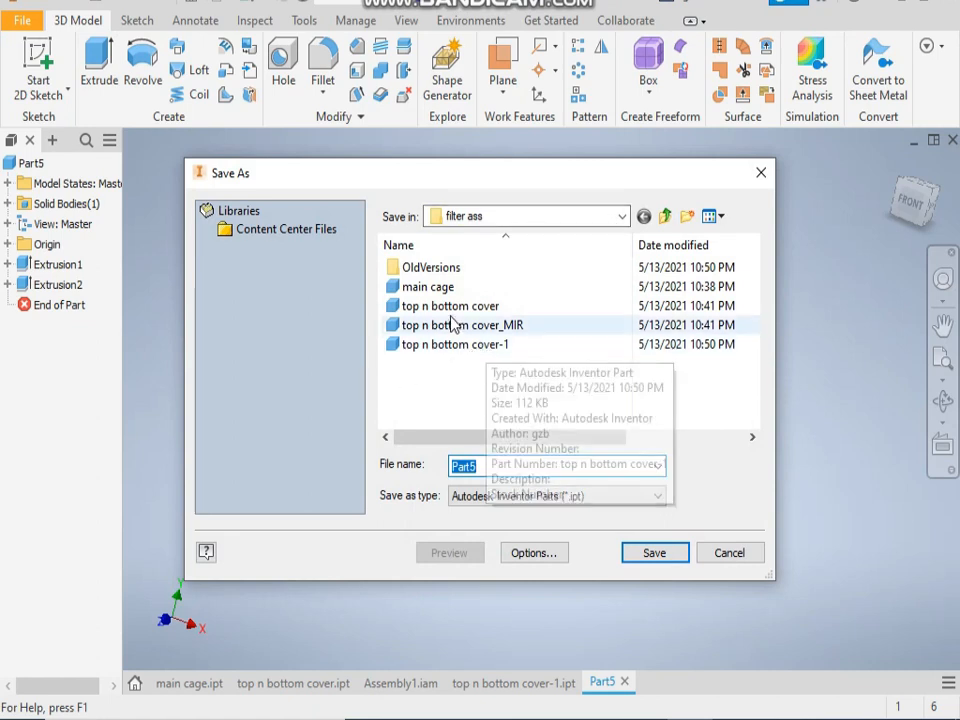
Step: Save the hollow finned part as main cage-1 in the filter ass folder
left_click(428, 288)
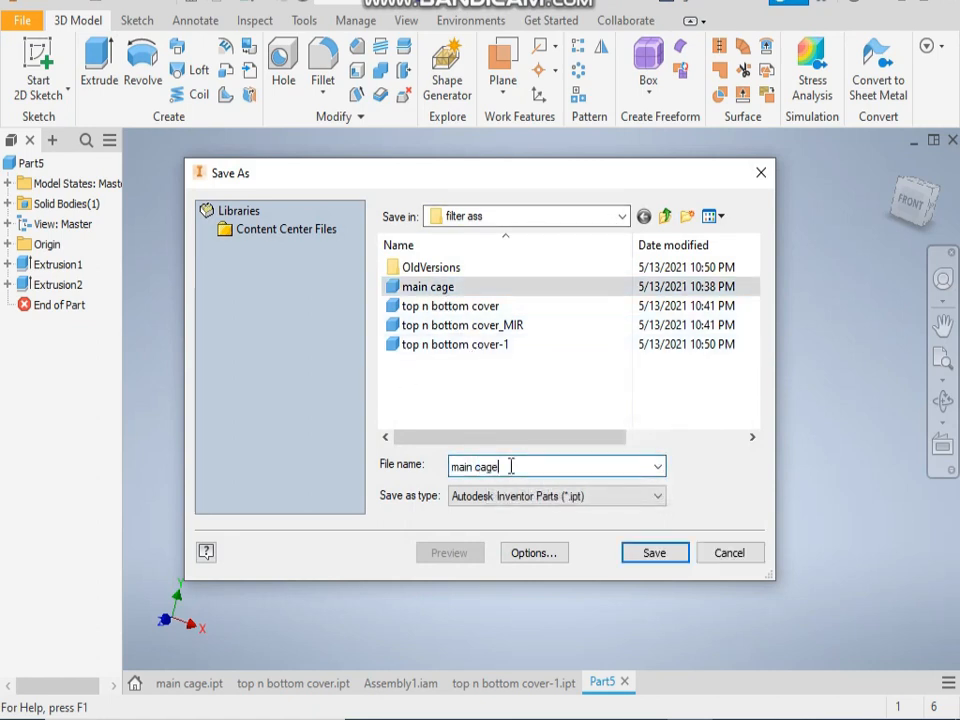
left_click(654, 552)
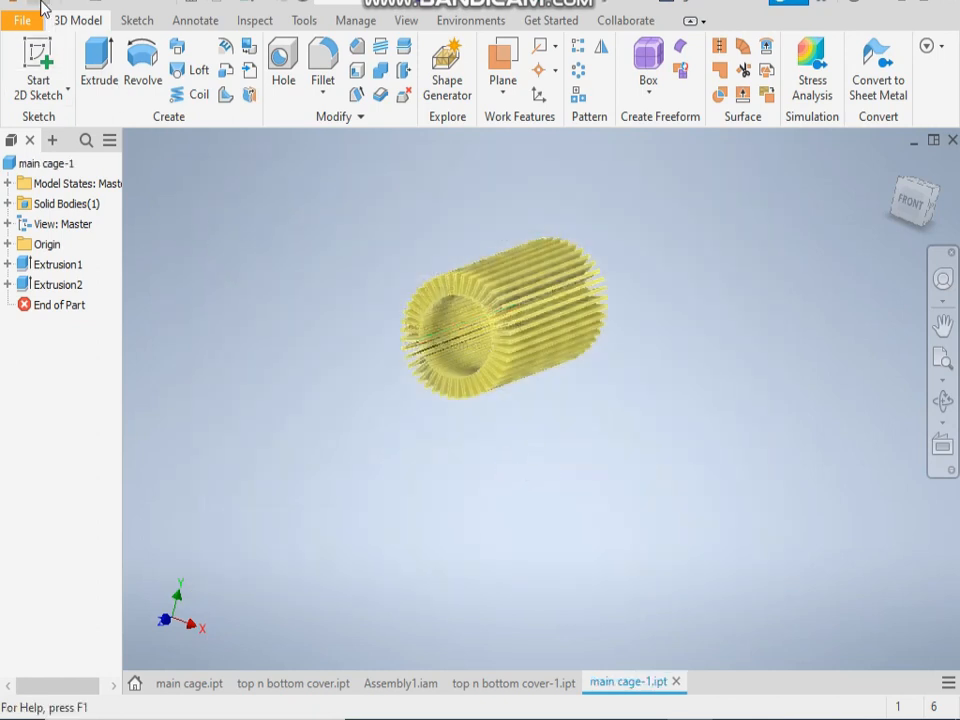
Step: Create a metric standard assembly and place the main cage part as its first component
left_click(20, 20)
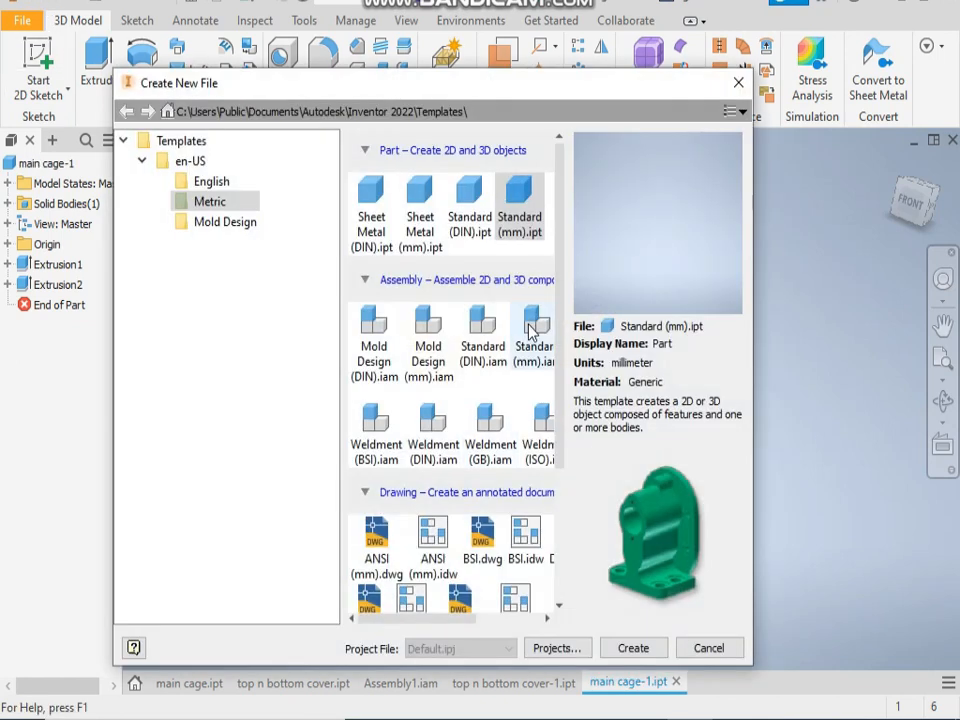
mouse_move(532, 330)
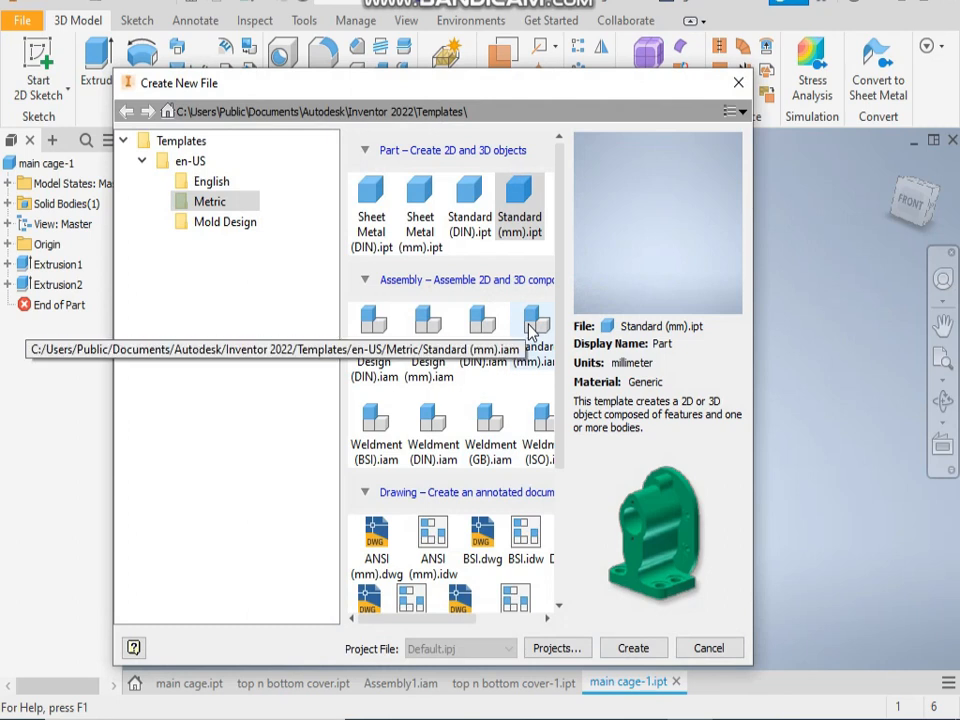
left_click(532, 324)
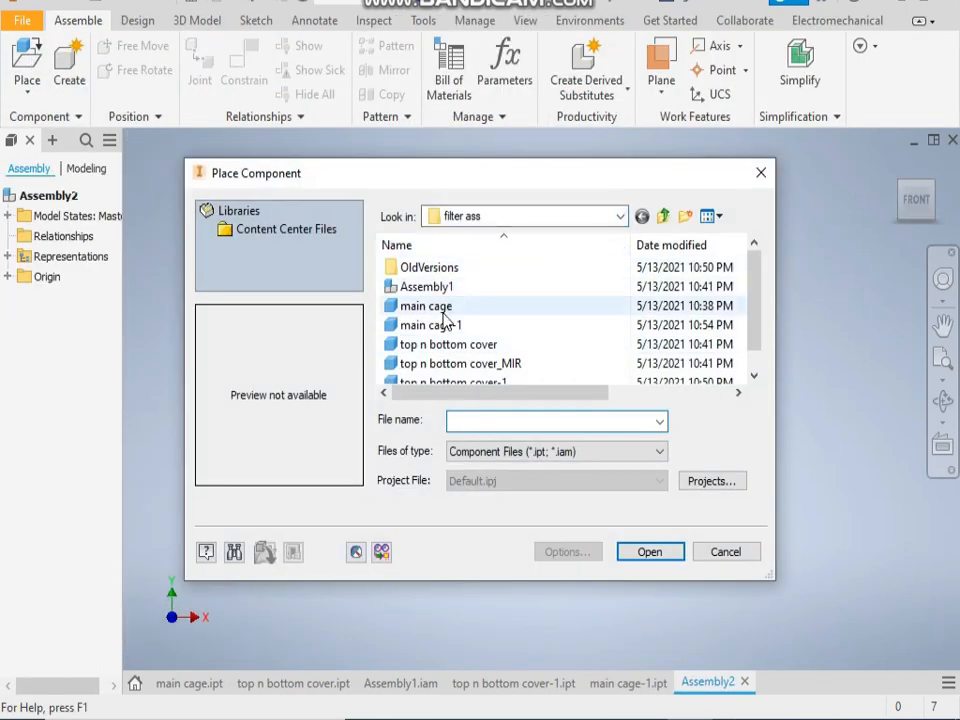
left_click(426, 304)
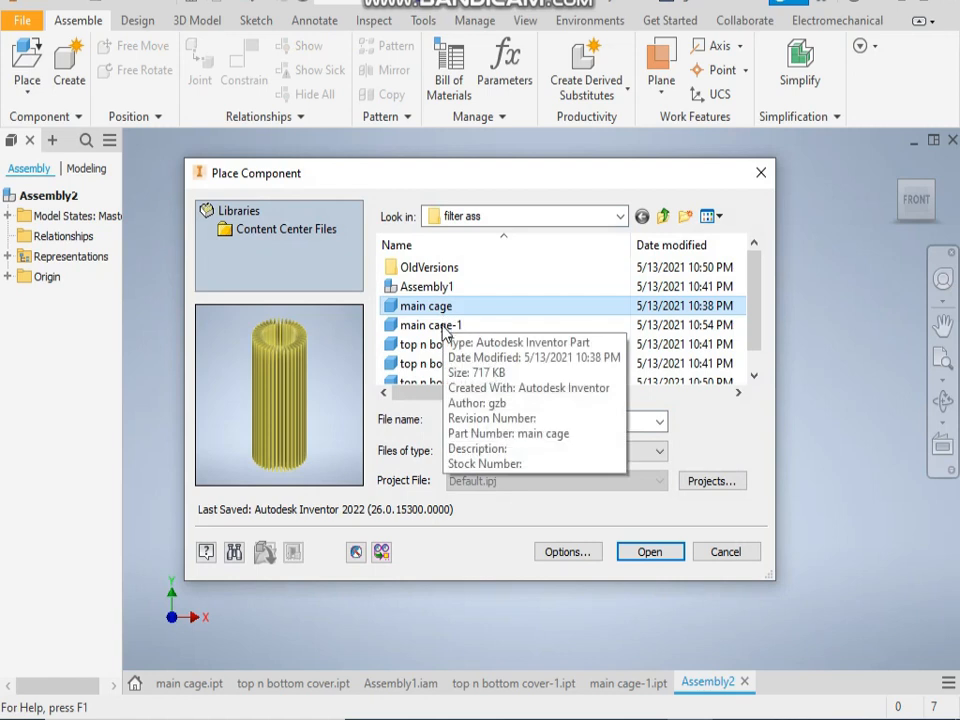
left_click(648, 552)
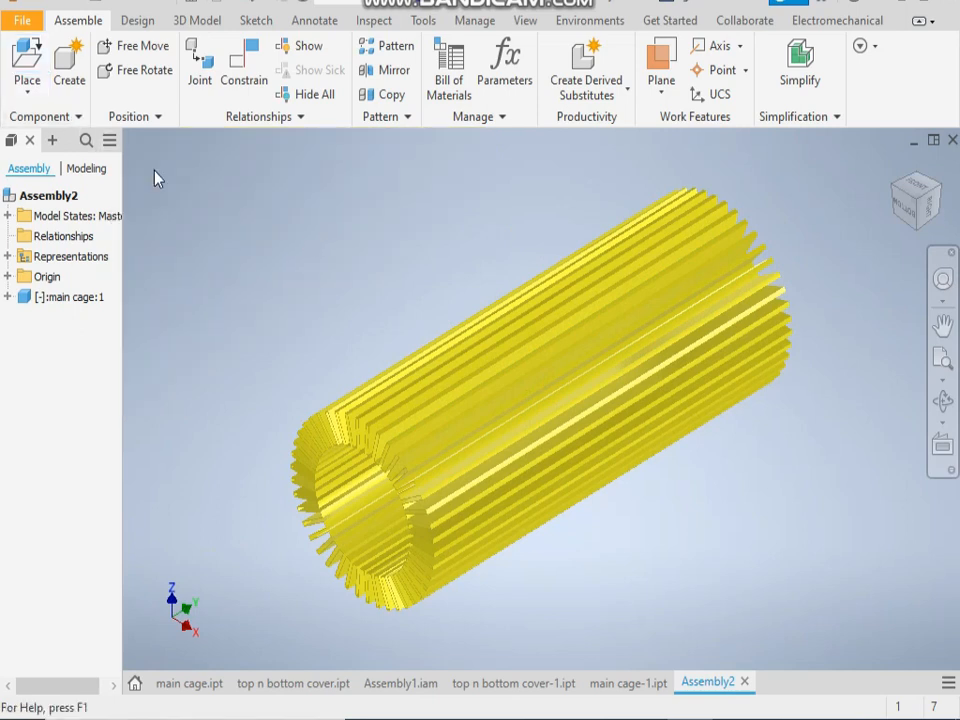
Step: Mate the cage's YZ and XZ origin planes to the assembly origin planes, editing the conflicting mate
left_click(76, 296)
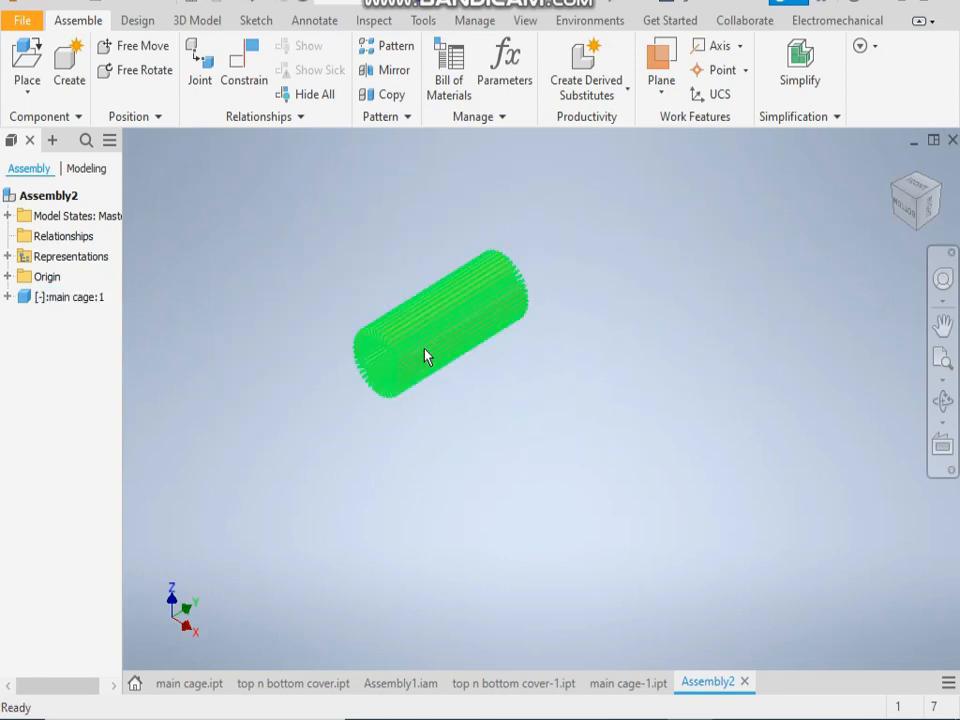
left_click(8, 296)
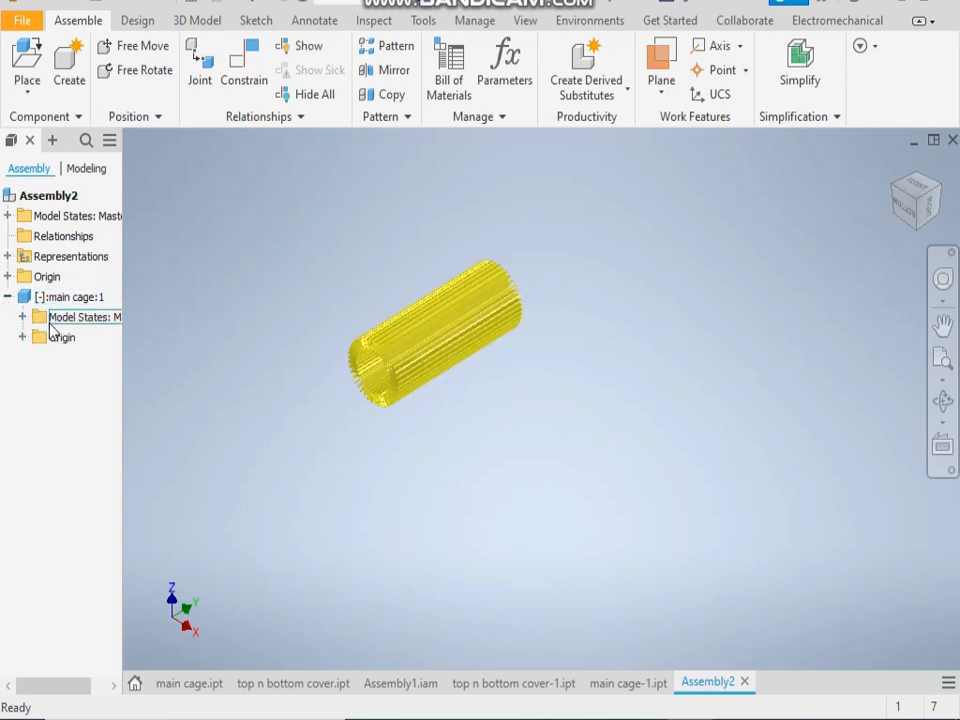
left_click(70, 296)
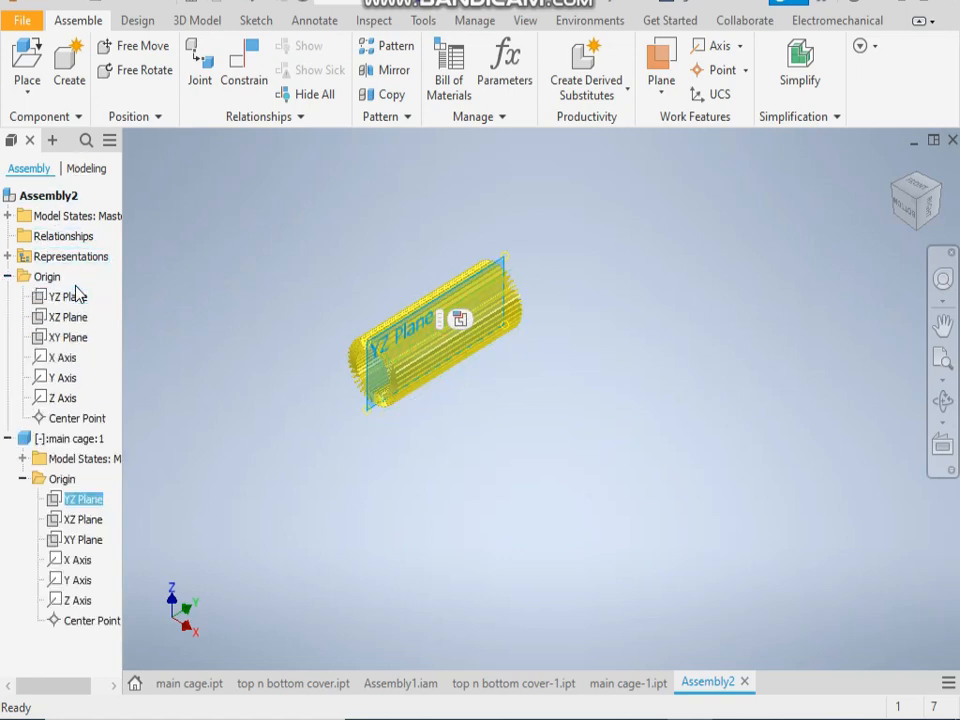
left_click(68, 296)
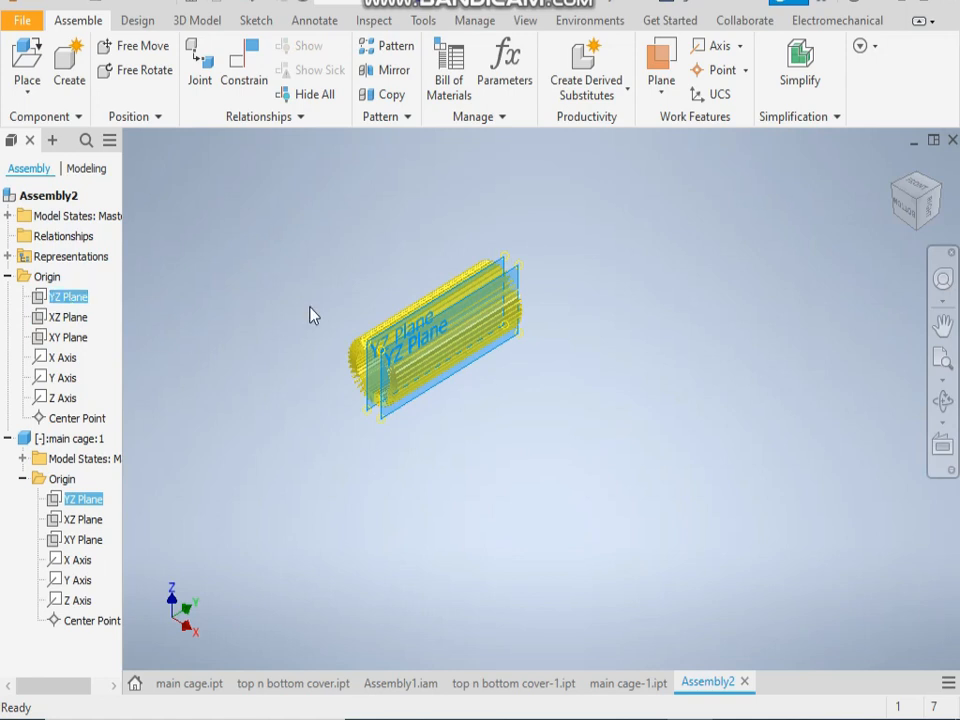
left_click(244, 60)
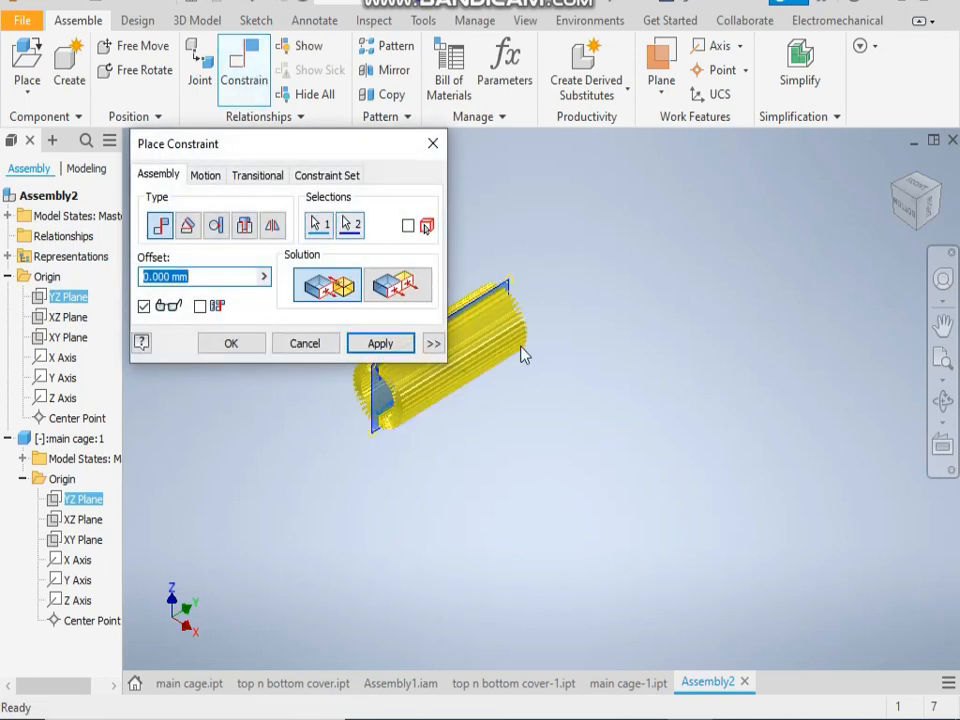
left_click(380, 344)
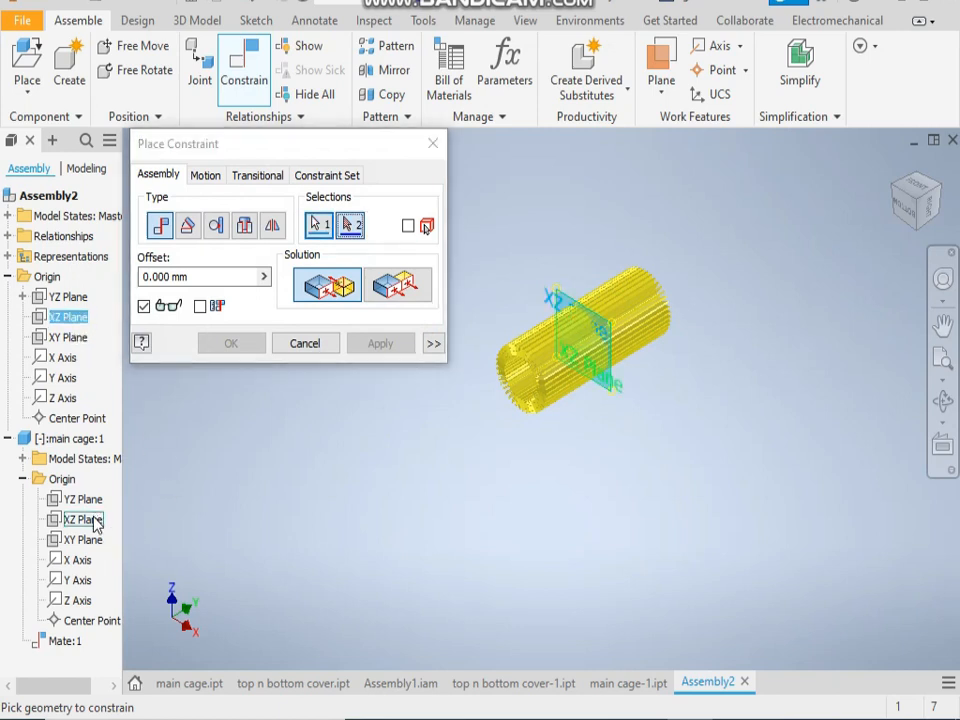
left_click(80, 520)
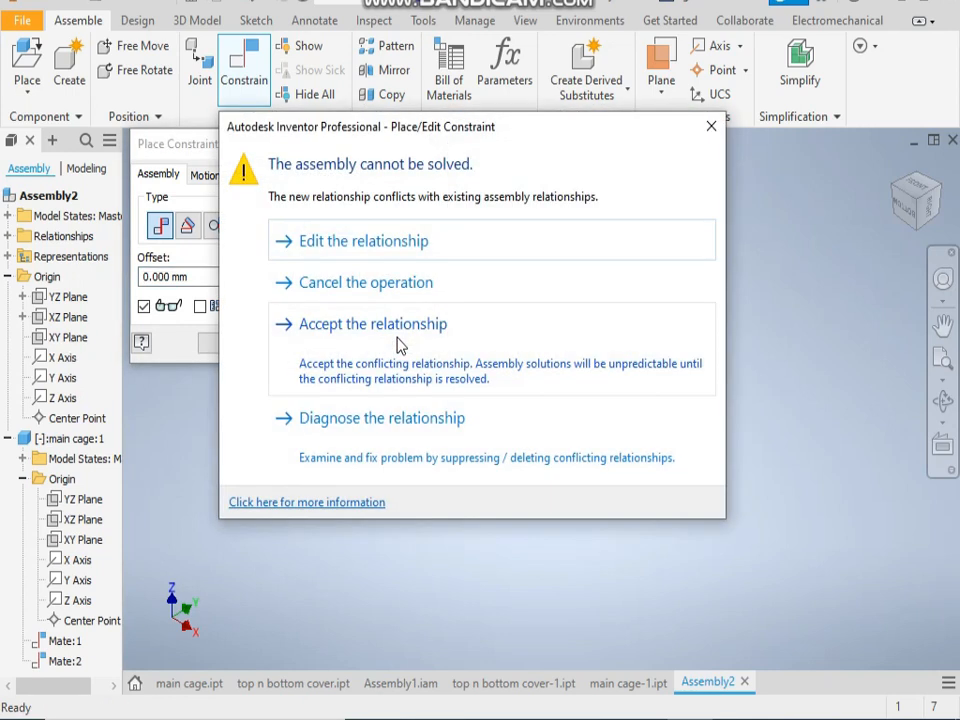
mouse_move(376, 250)
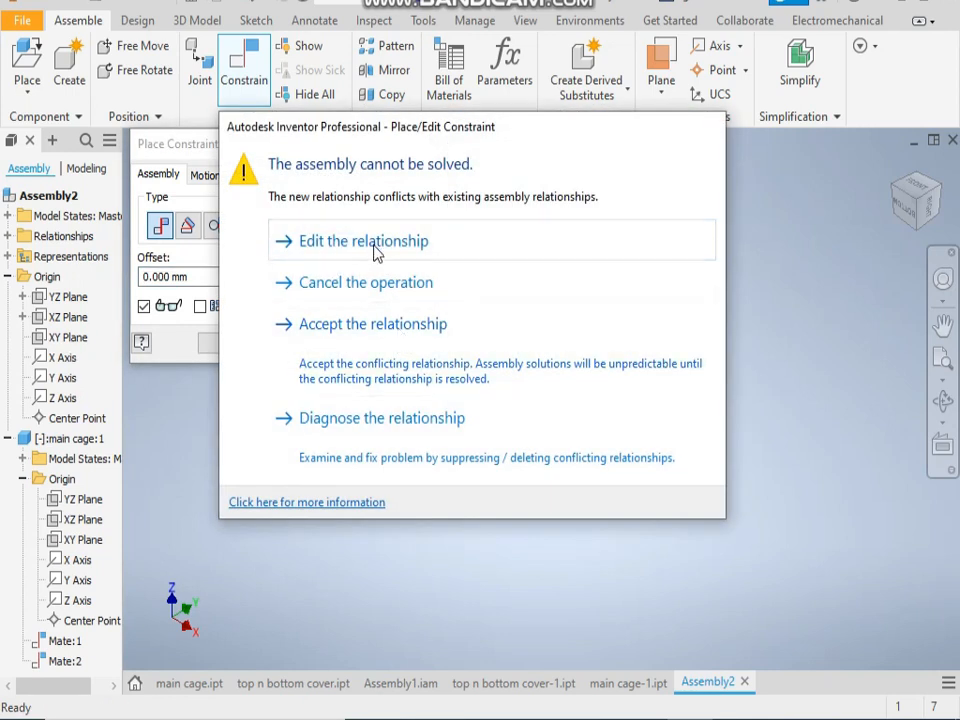
left_click(364, 240)
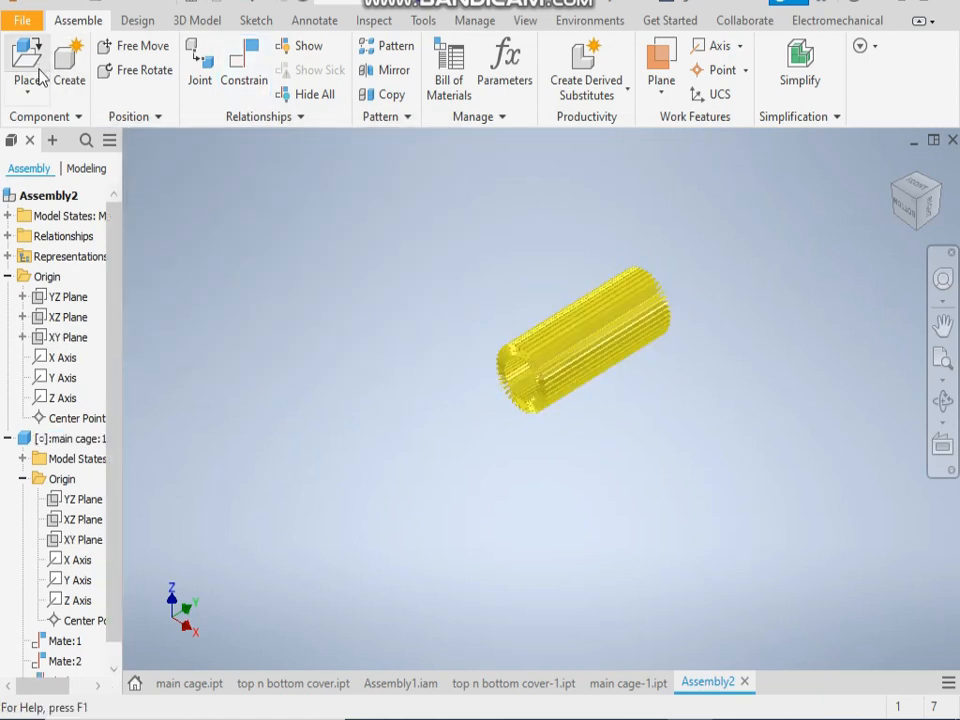
Step: Place the top n bottom cover part into the assembly beside the cage
left_click(26, 64)
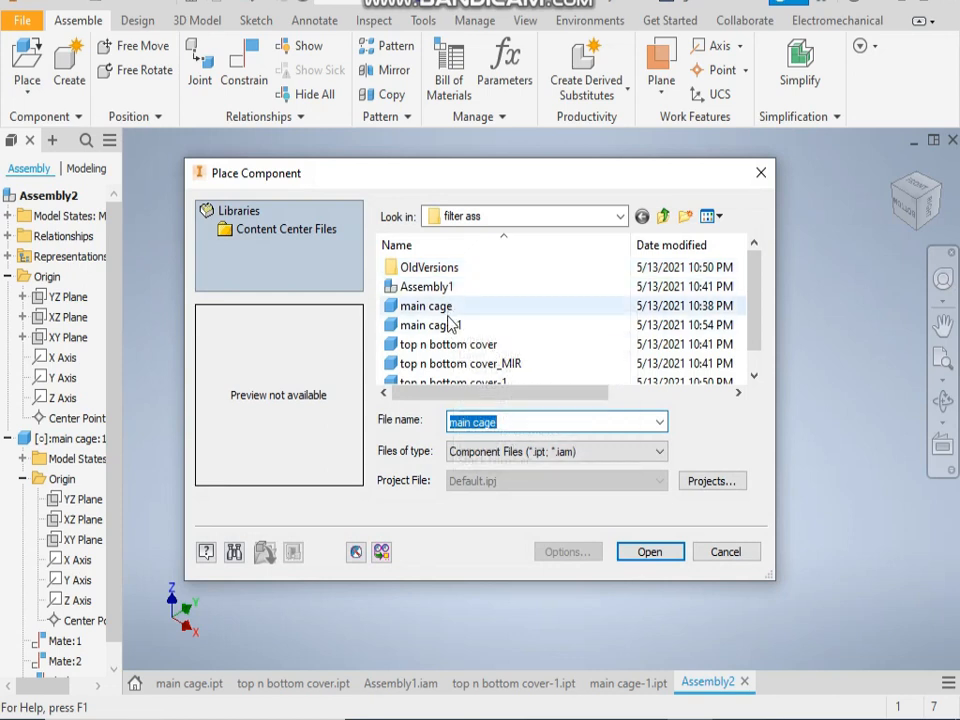
left_click(448, 344)
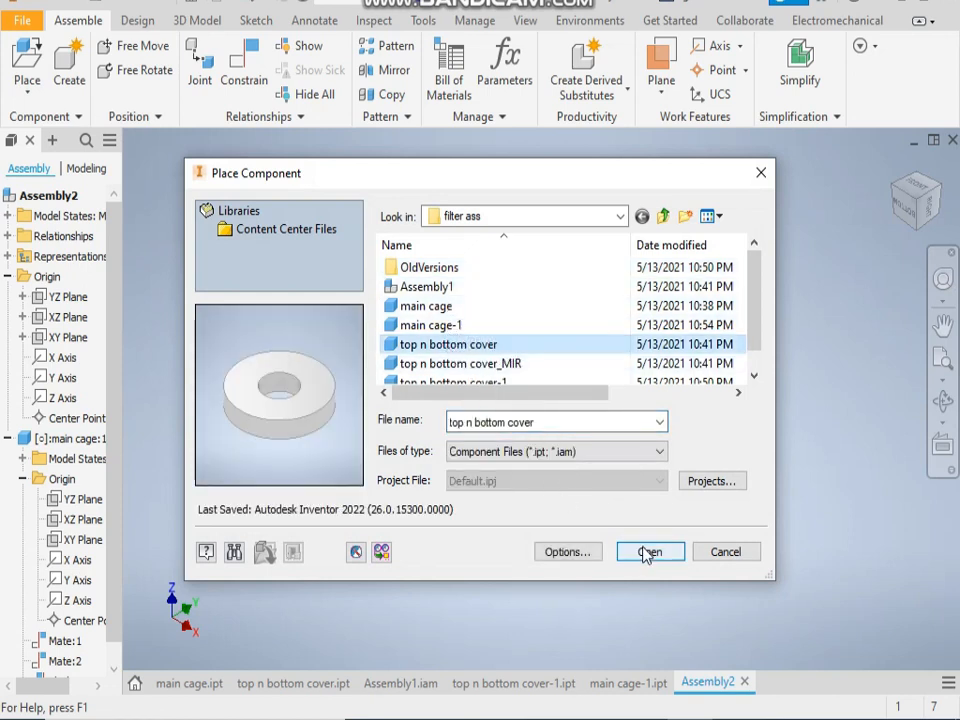
left_click(648, 552)
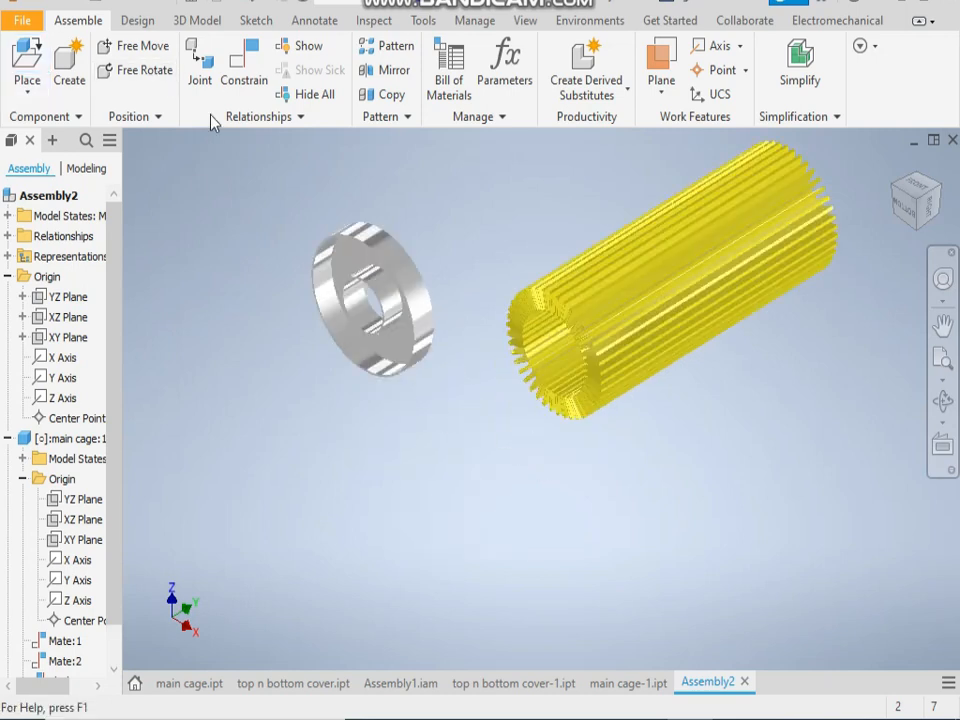
left_click(144, 70)
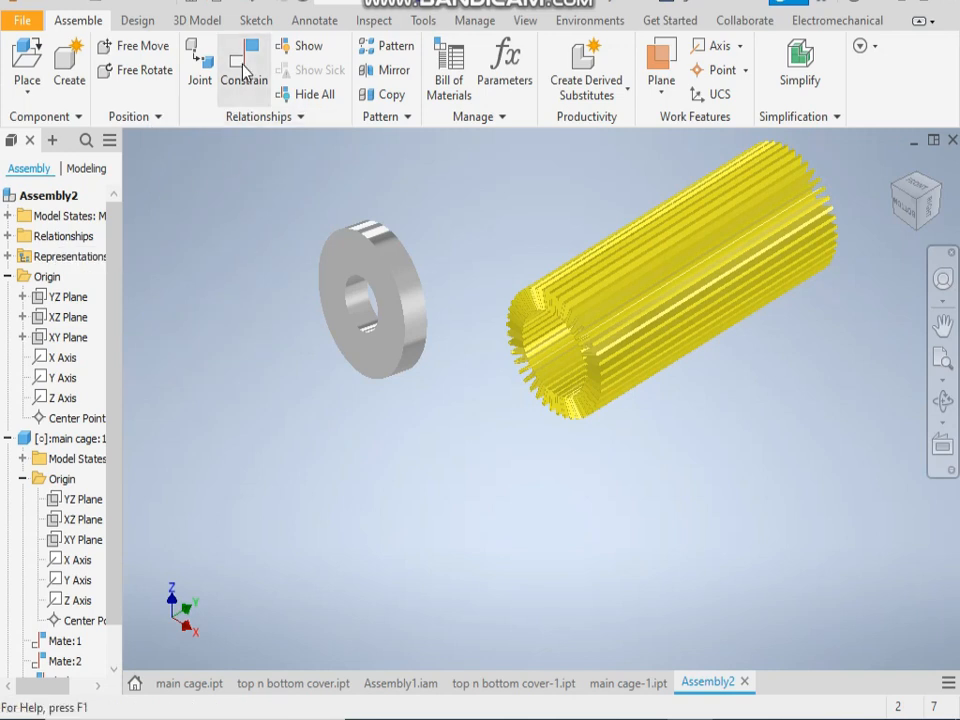
Step: Constrain the grey cover to the cage's central axis and end so it caps one end
left_click(244, 60)
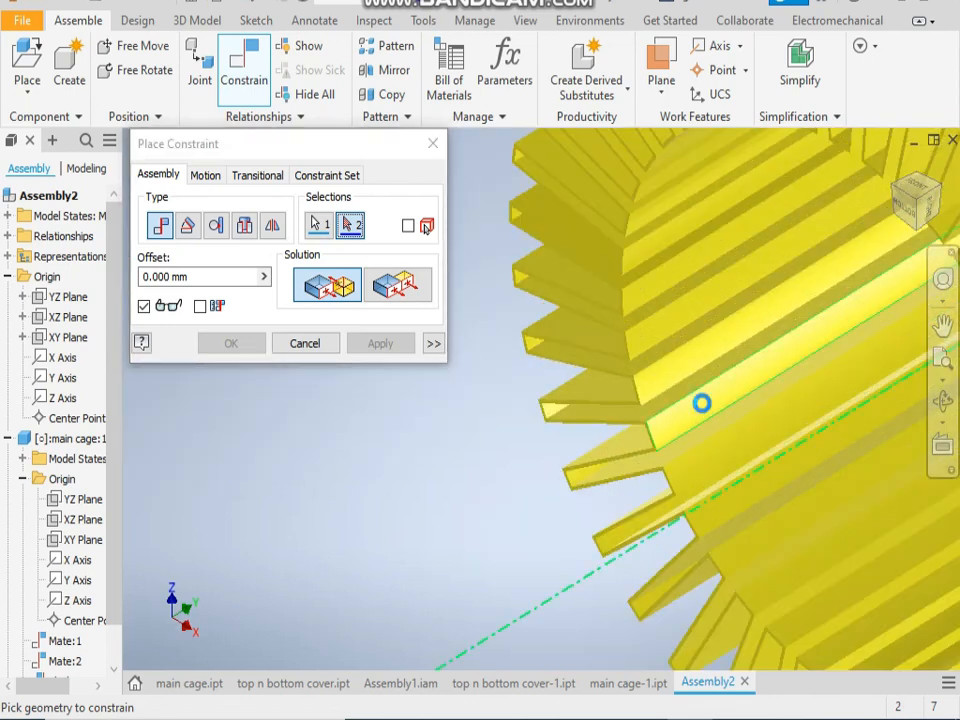
left_click(380, 344)
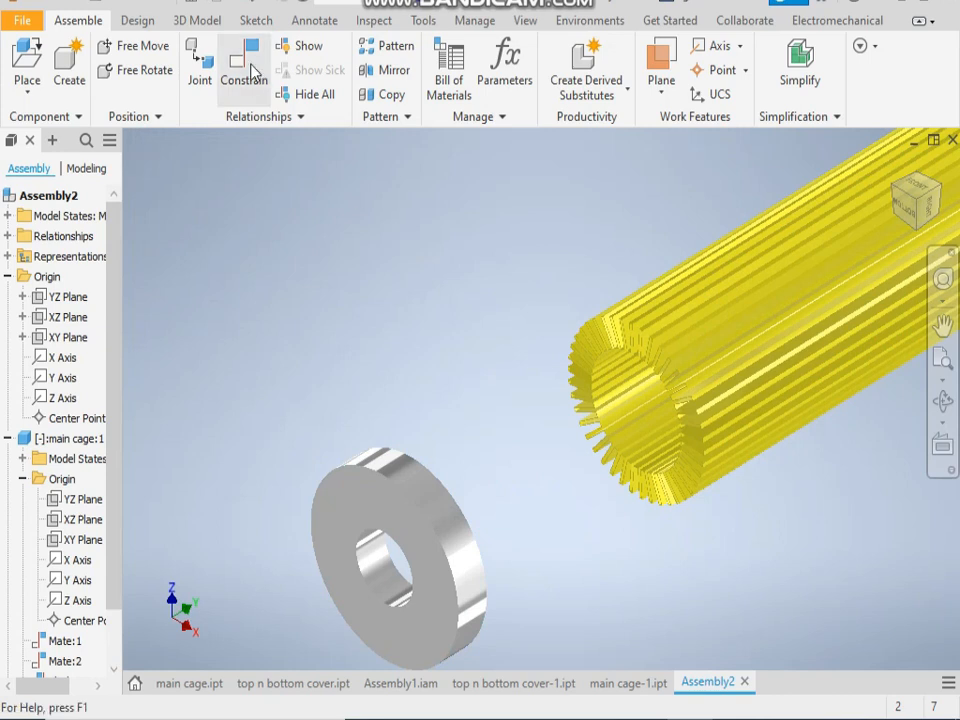
left_click(244, 64)
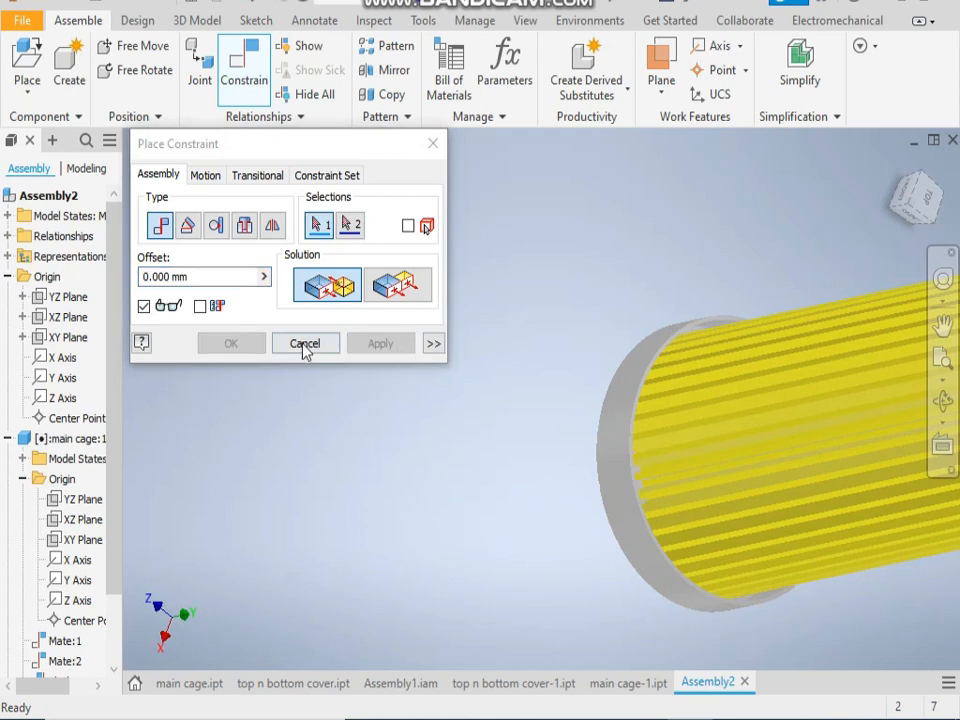
left_click(304, 344)
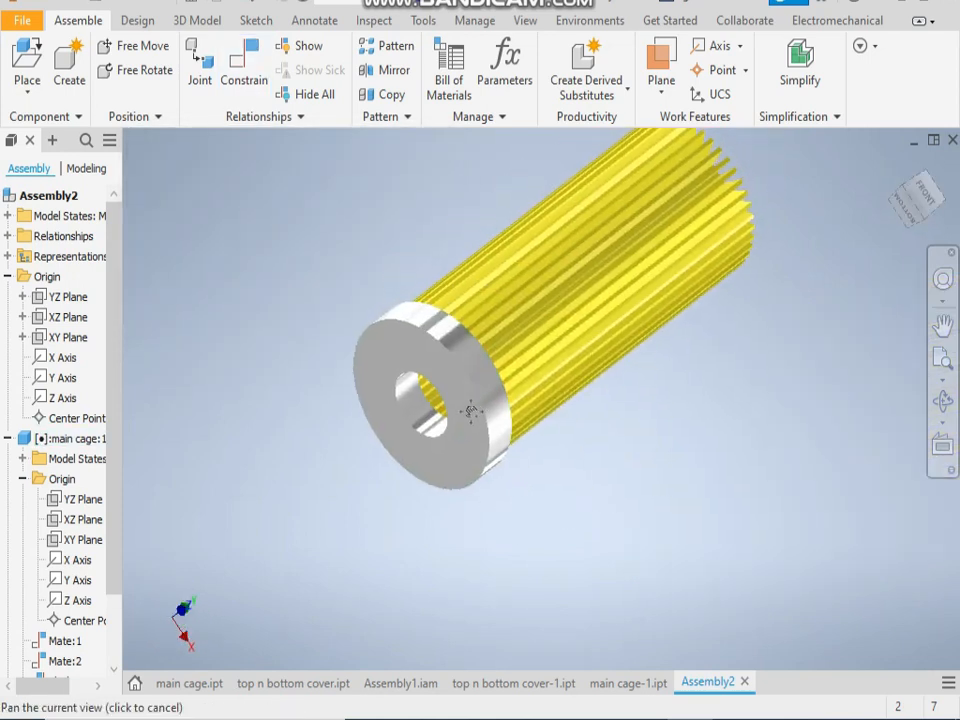
left_click_drag(470, 410, 416, 290)
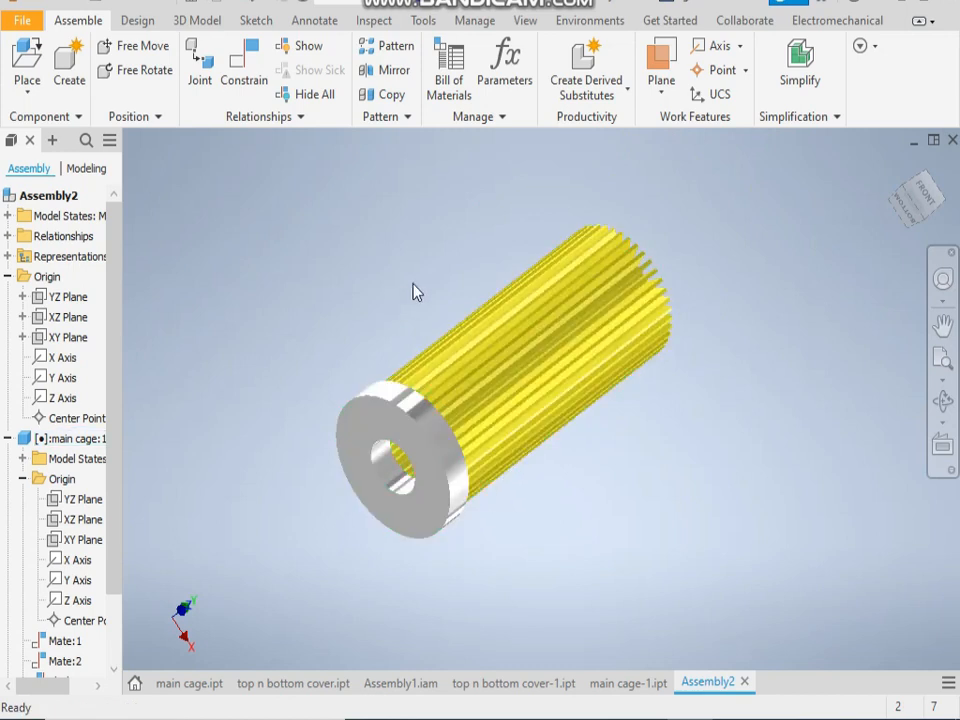
Step: Place a second top n bottom cover on the opposite end of the cage
left_click(396, 70)
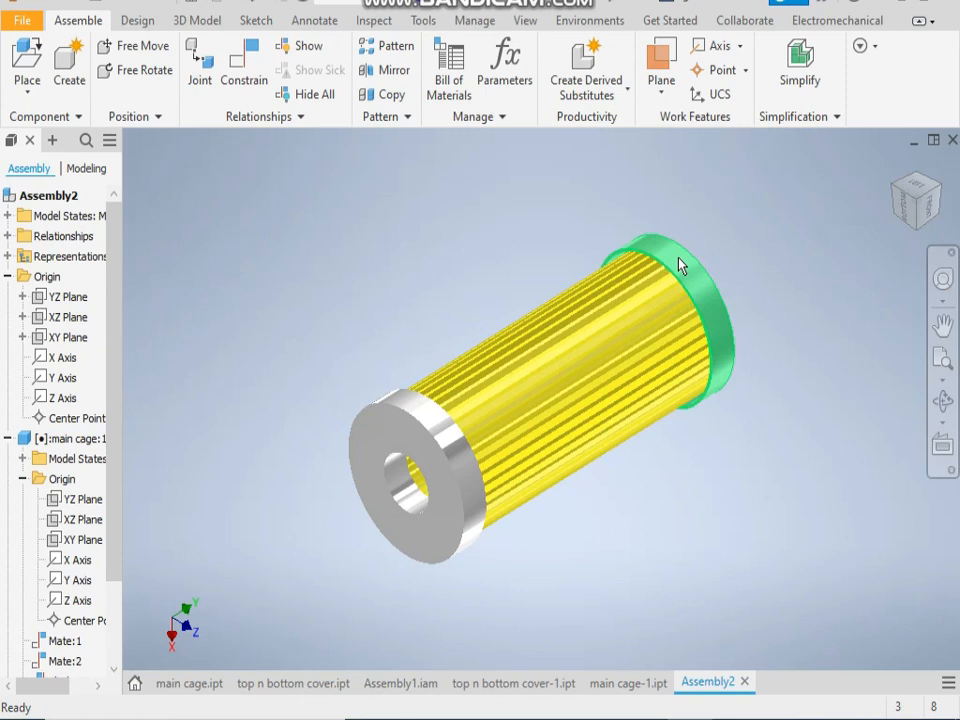
right_click(680, 264)
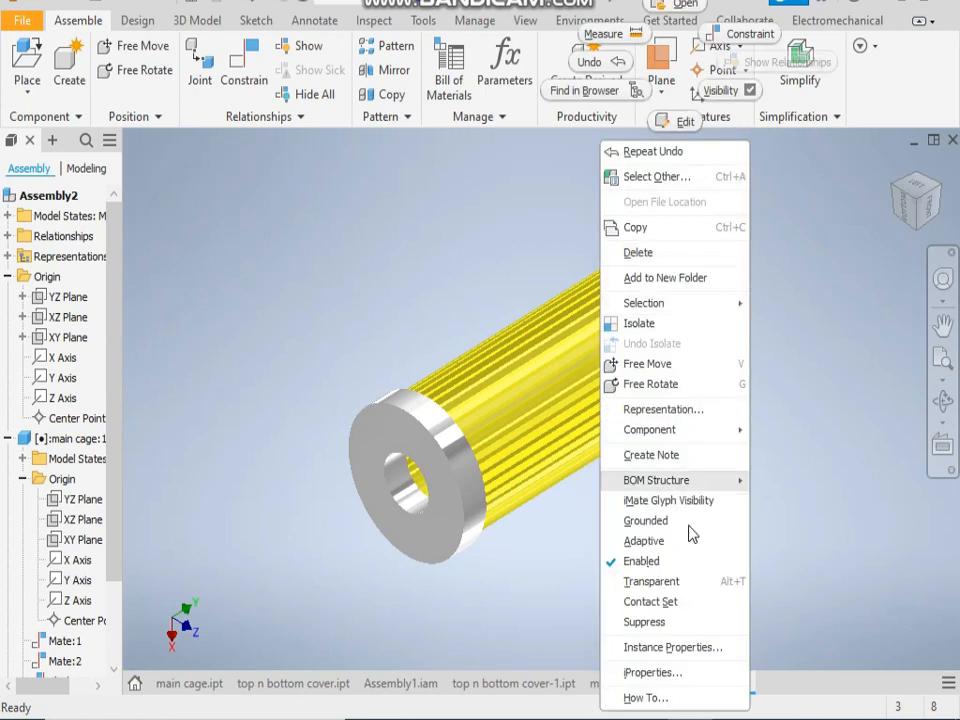